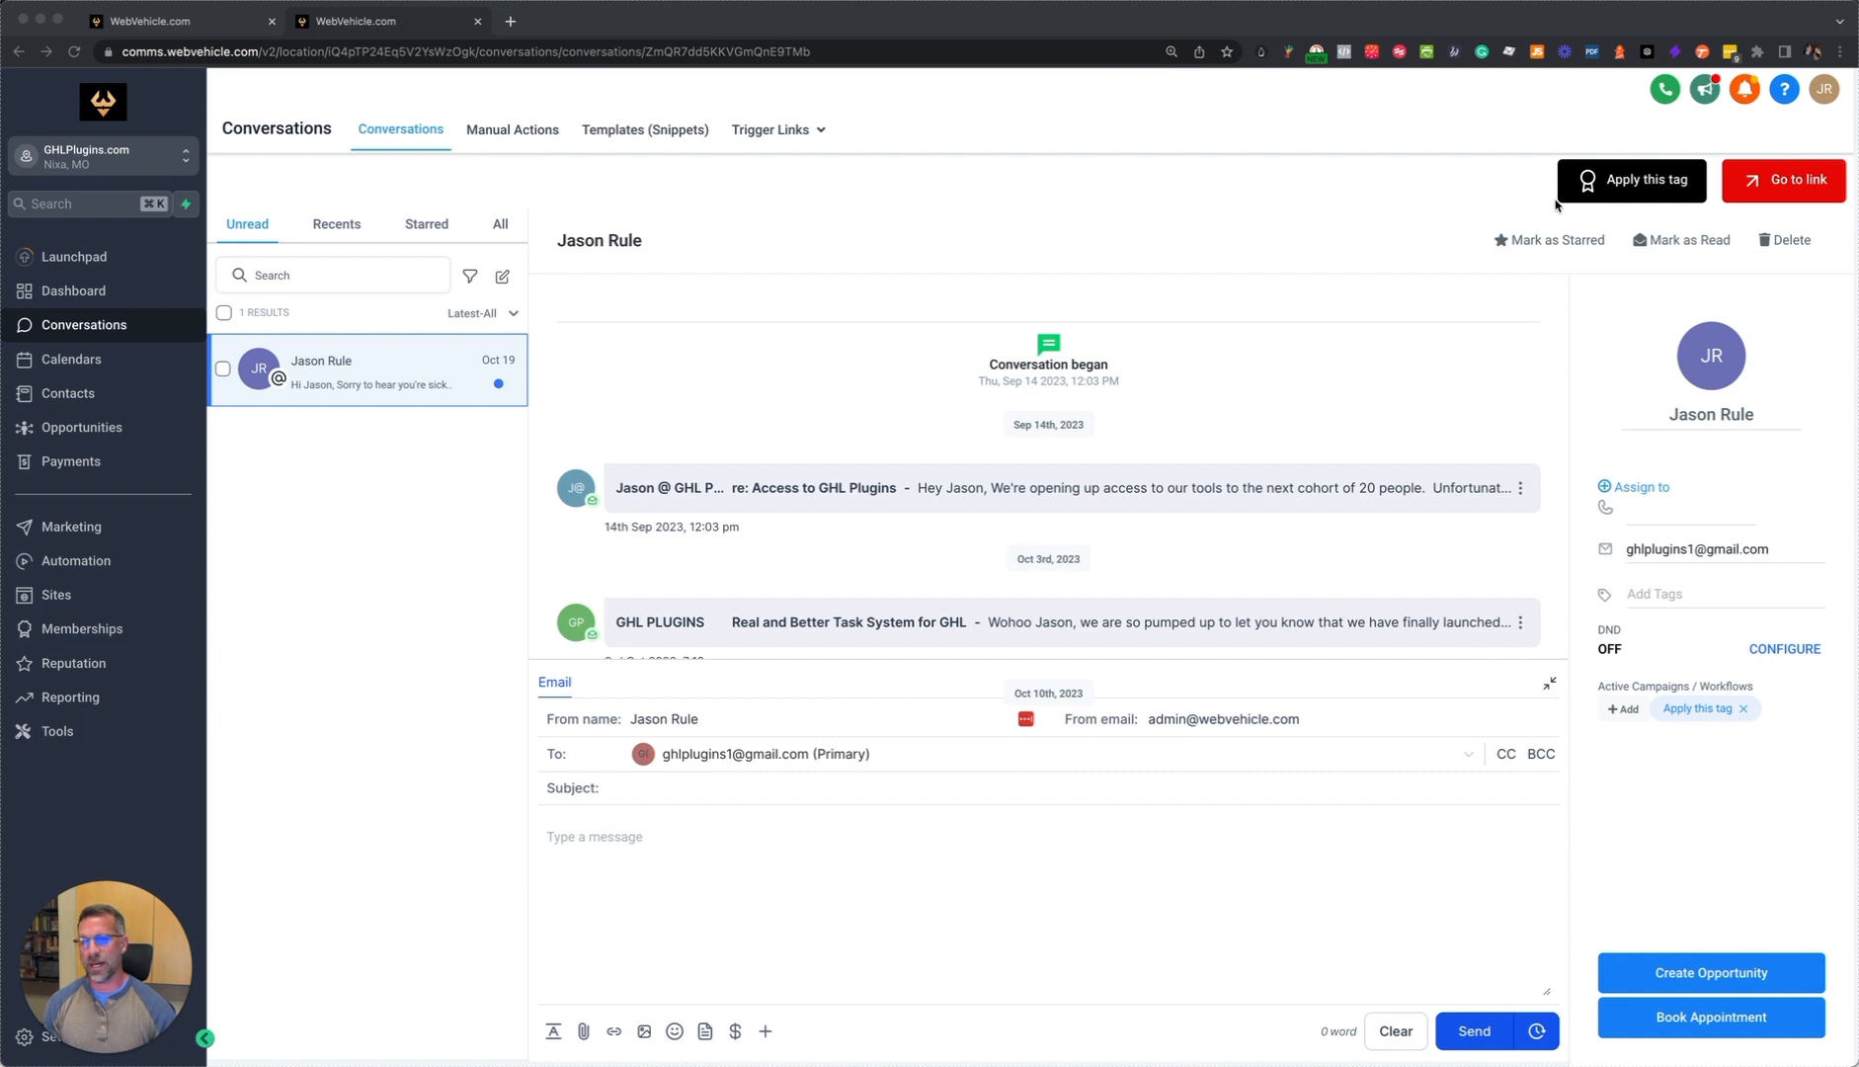
{"action": "mouse_move", "coordinate": [1666, 839]}
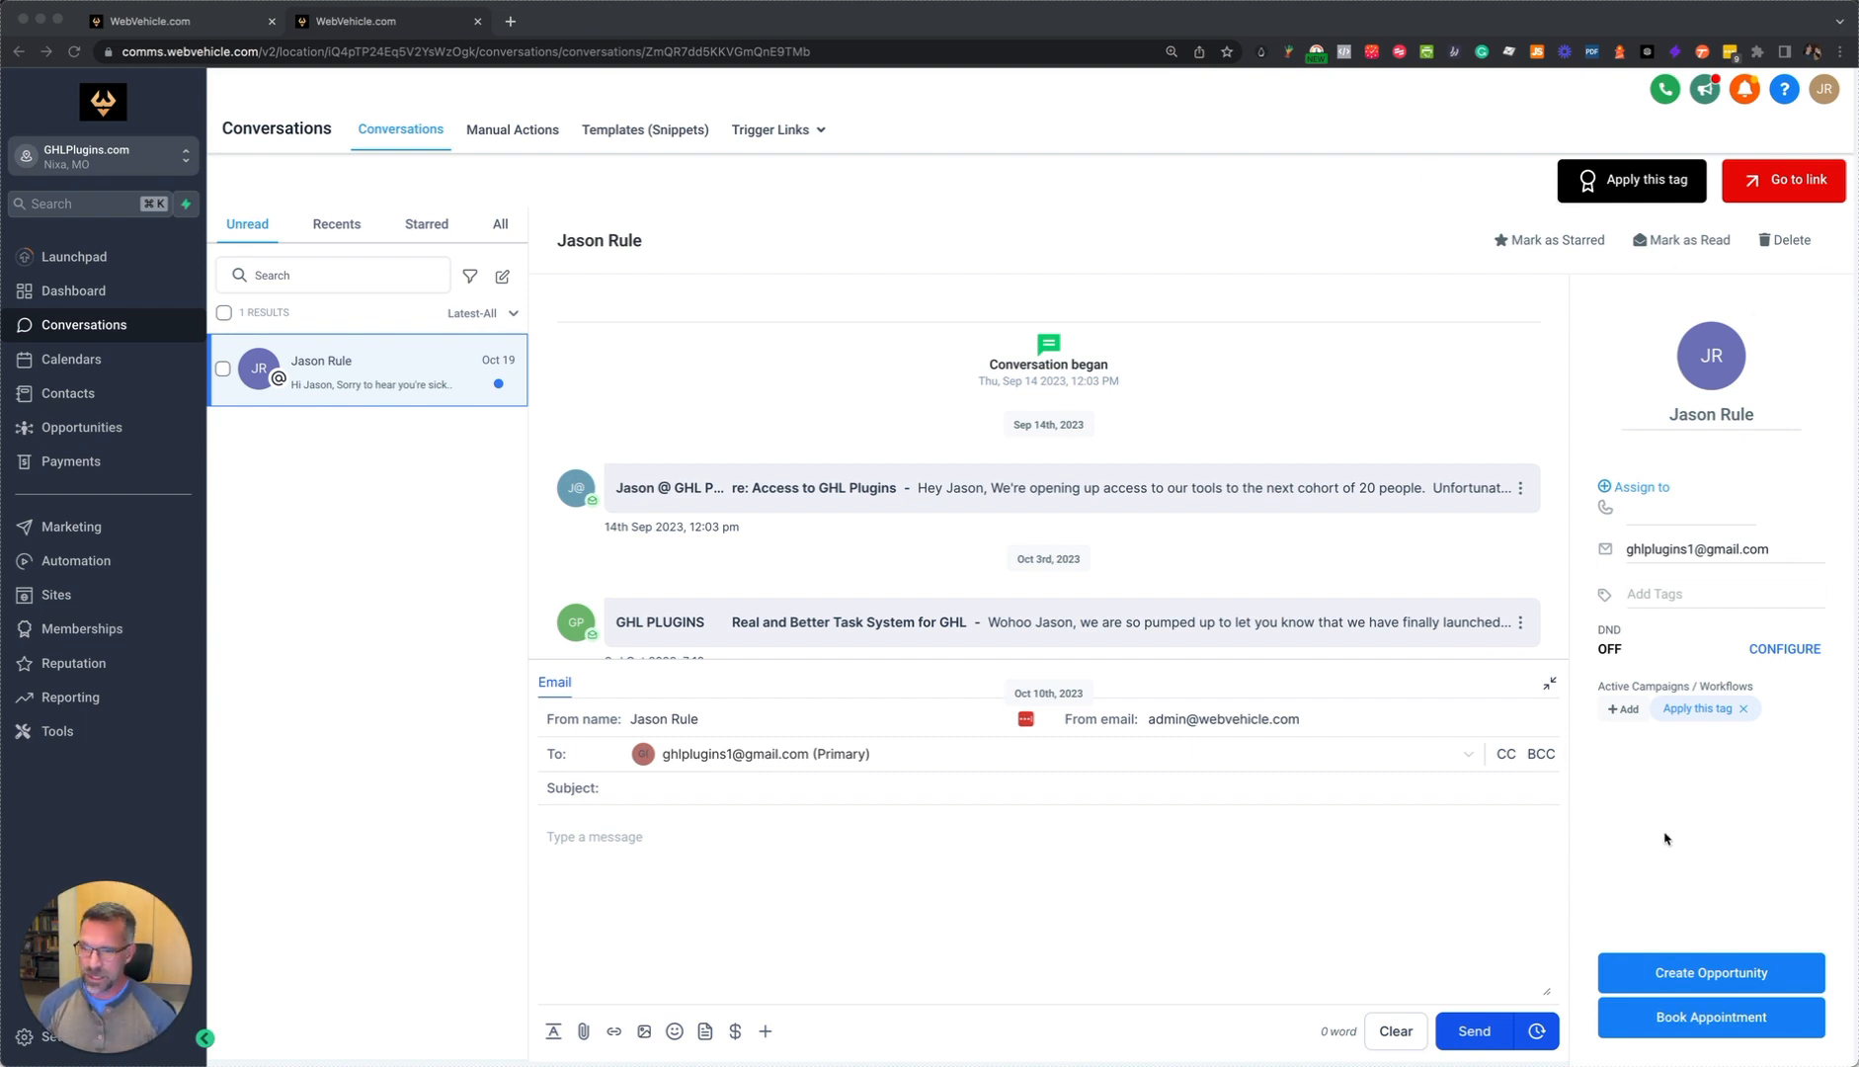
{"action": "left_click", "coordinate": [1742, 707]}
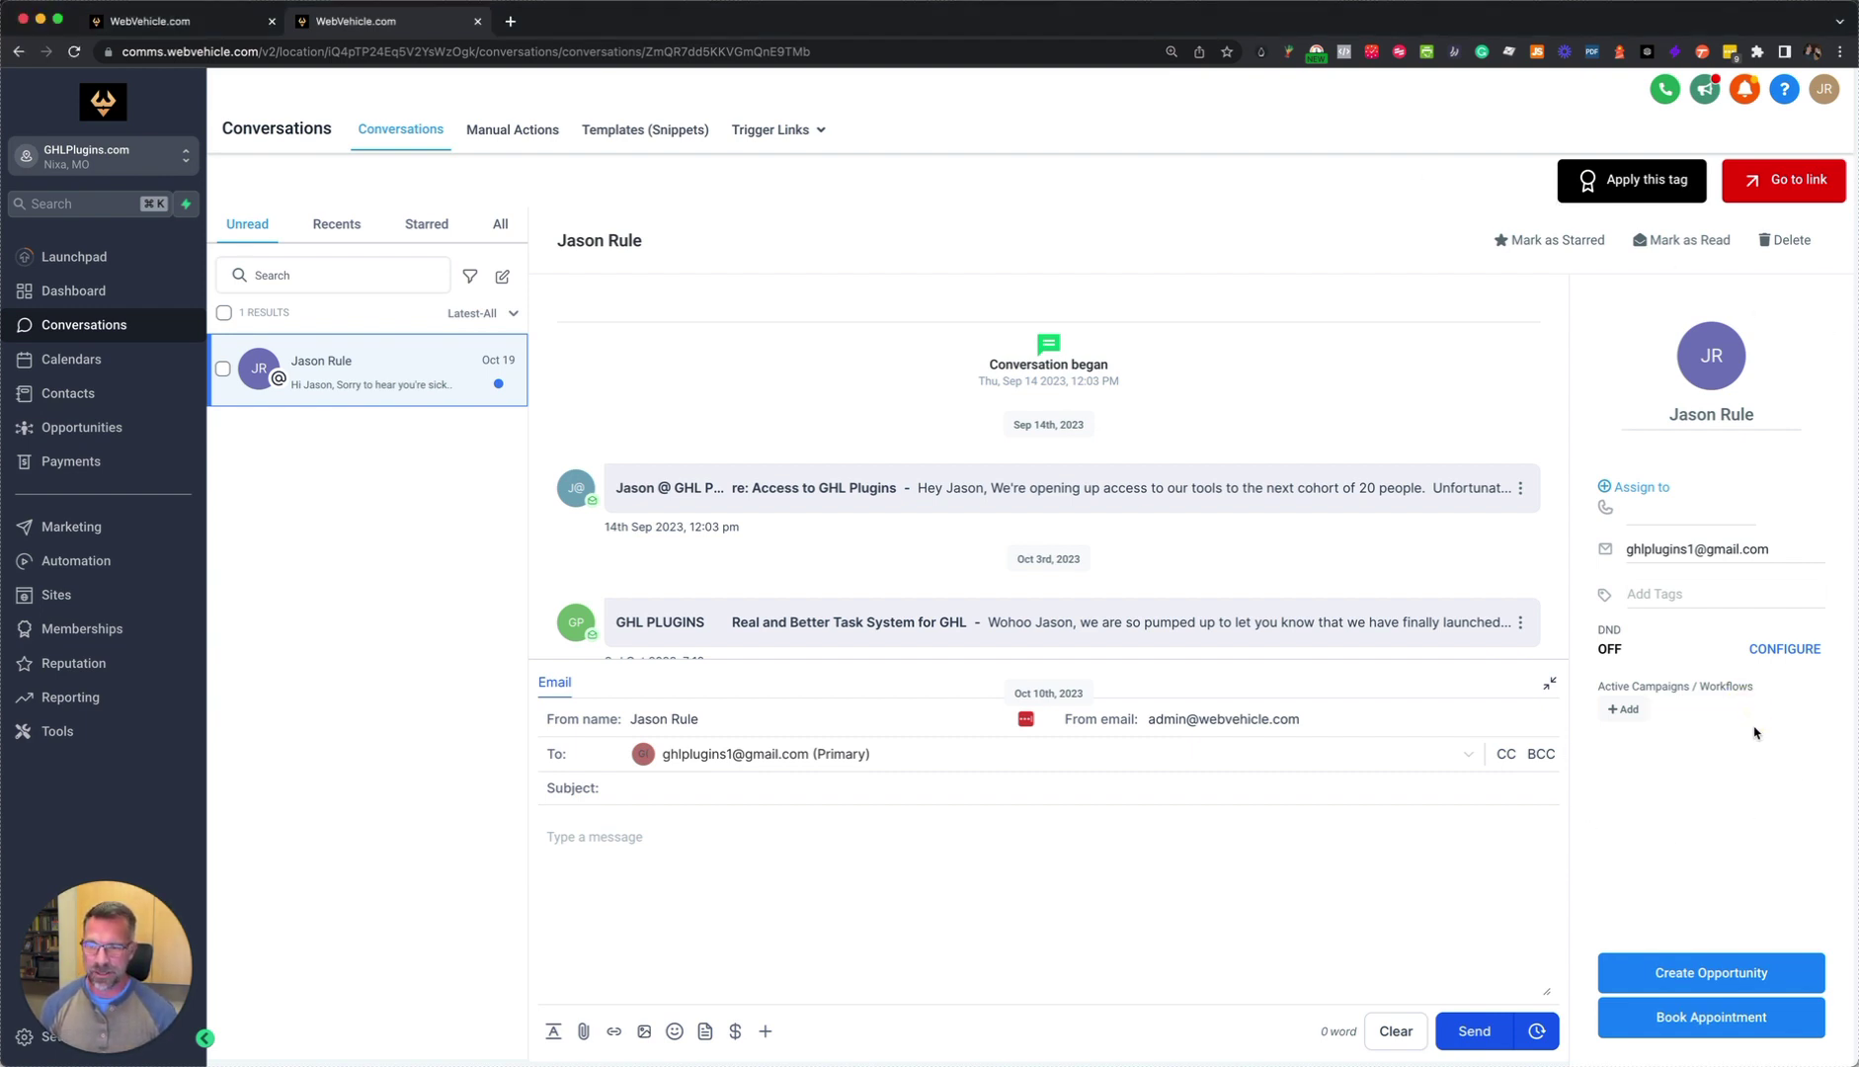
{"action": "mouse_move", "coordinate": [1699, 719]}
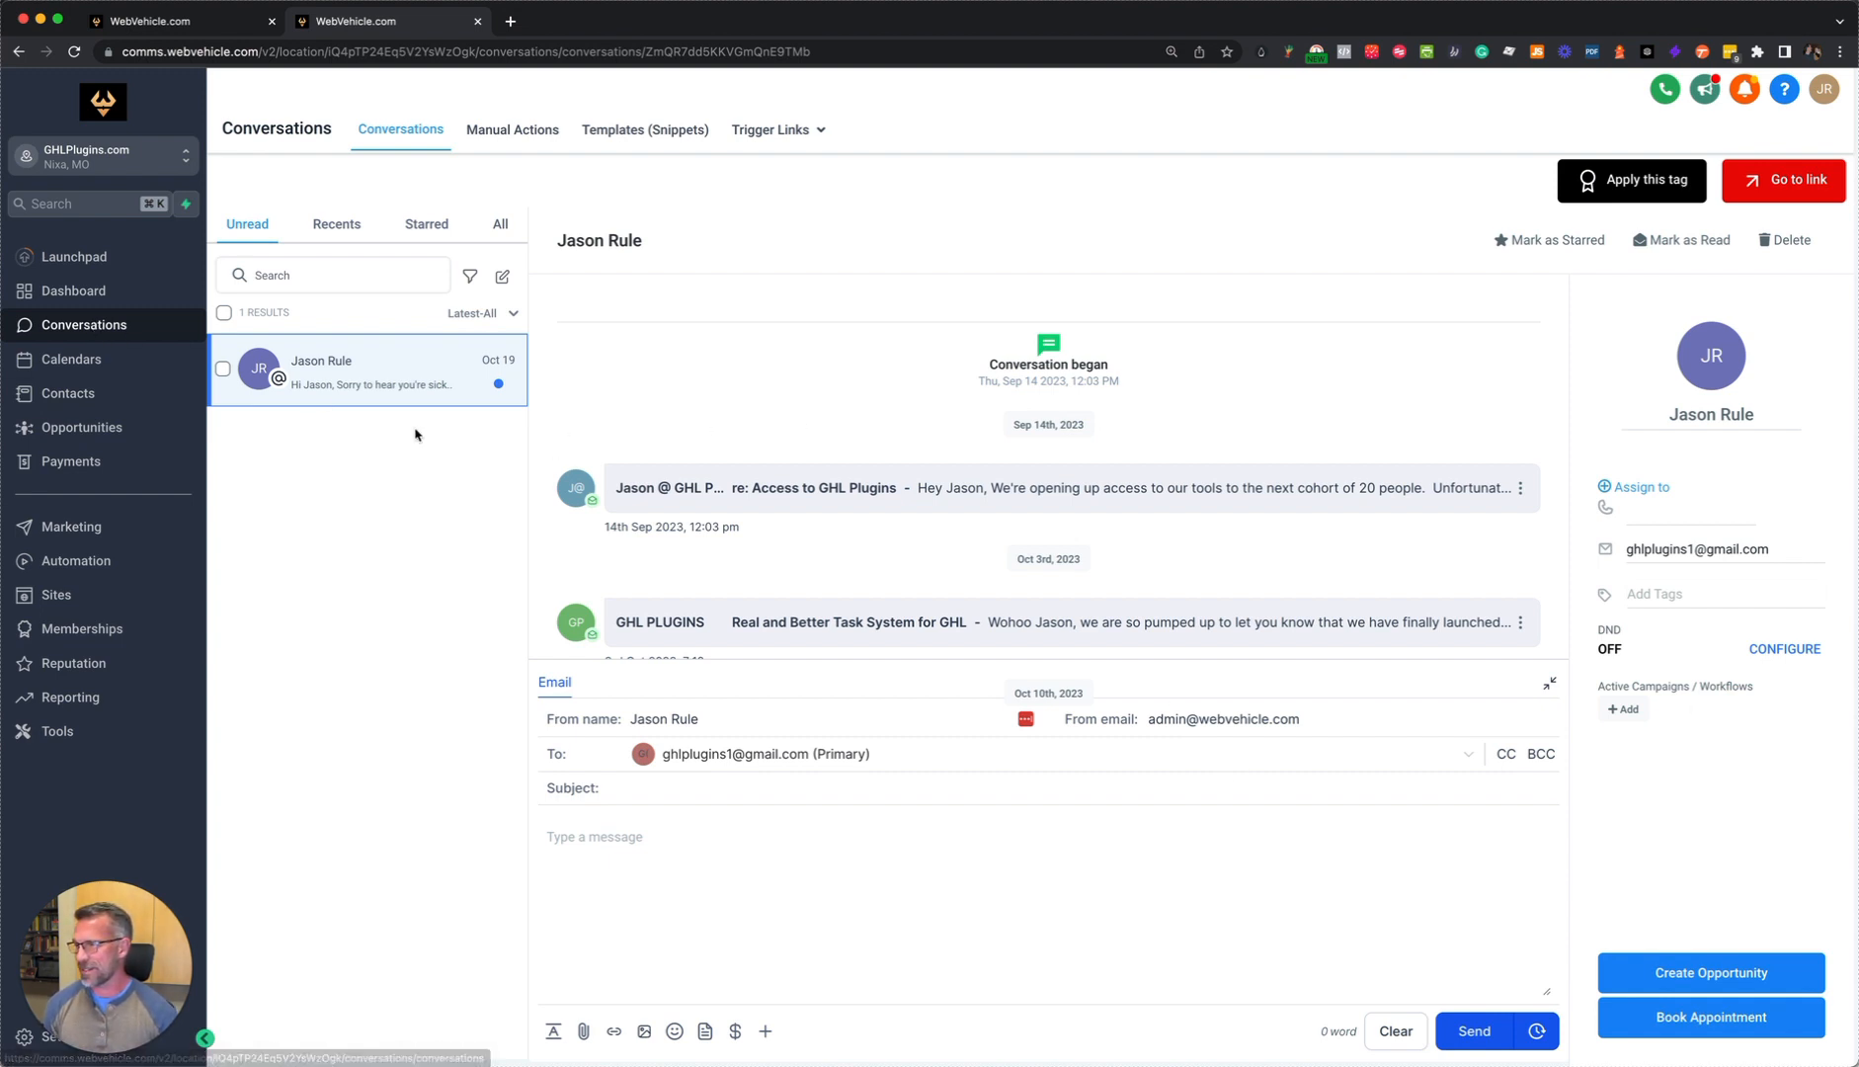
{"action": "mouse_move", "coordinate": [1634, 180]}
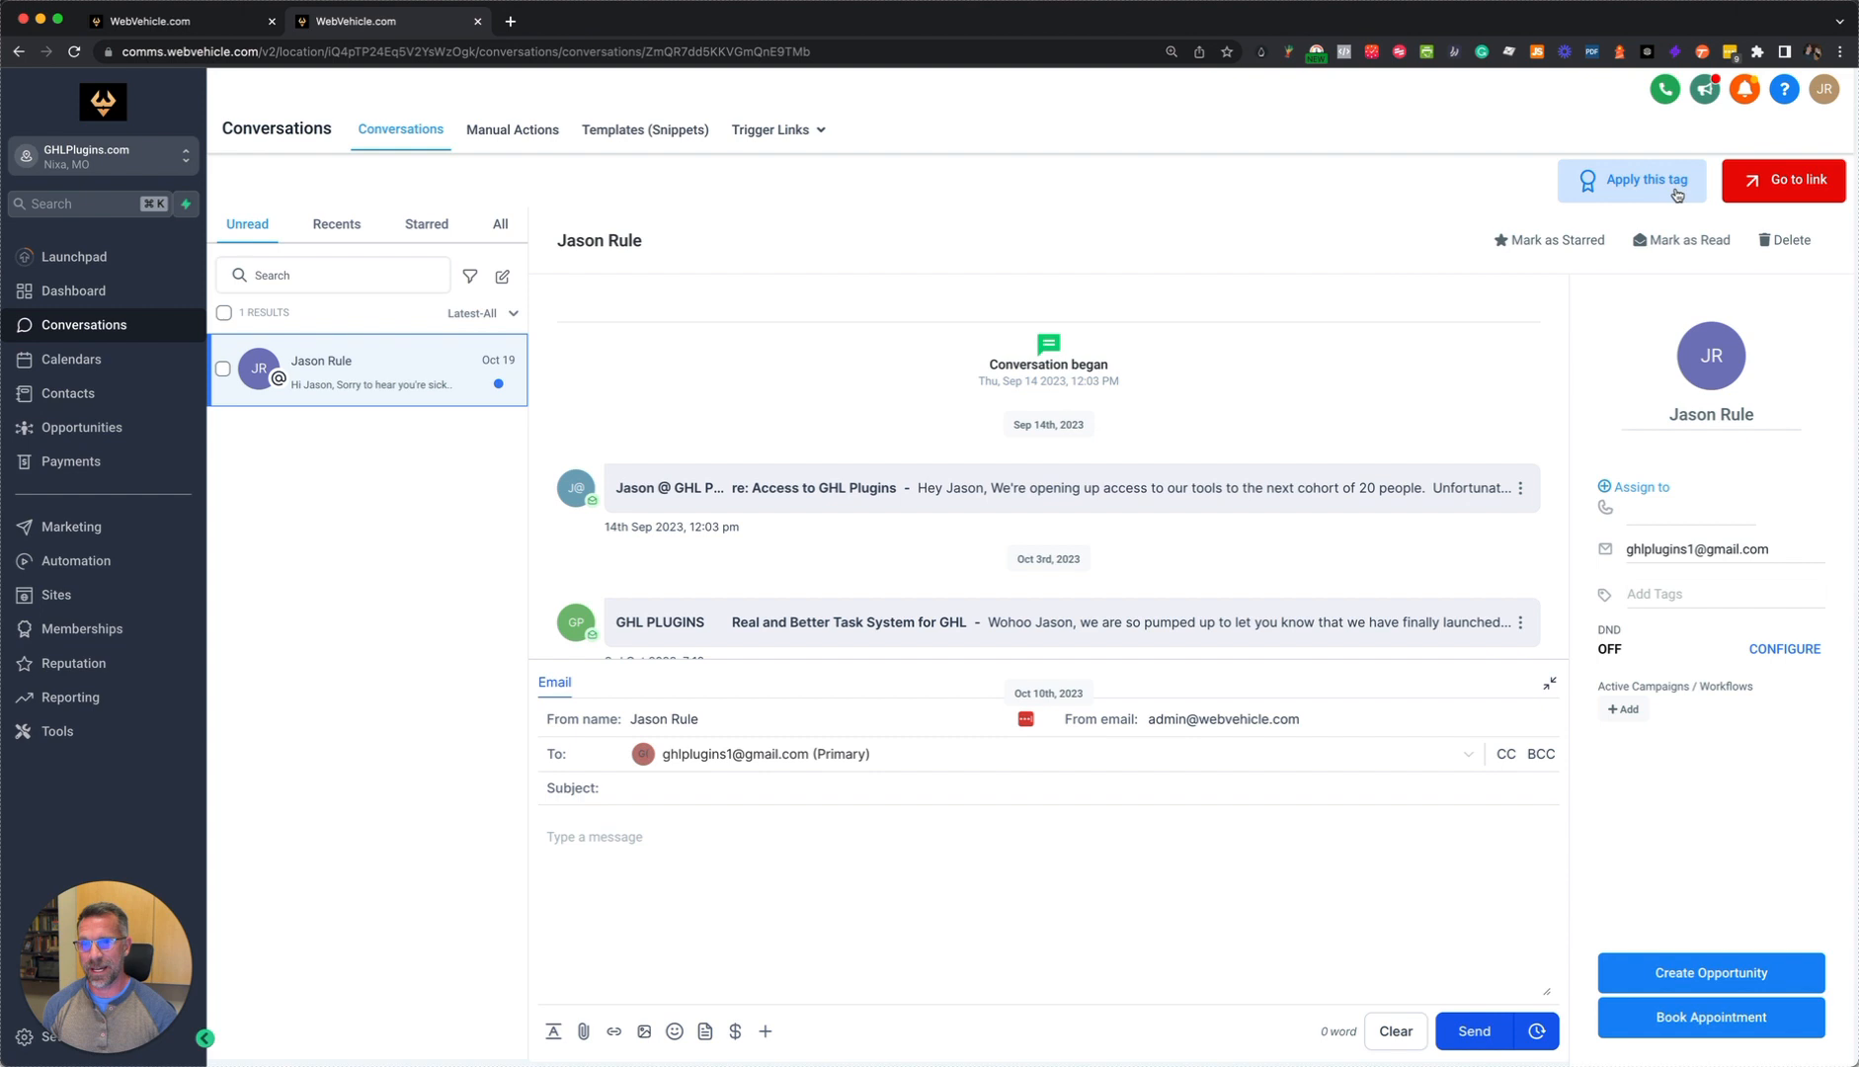
{"action": "mouse_move", "coordinate": [1784, 180]}
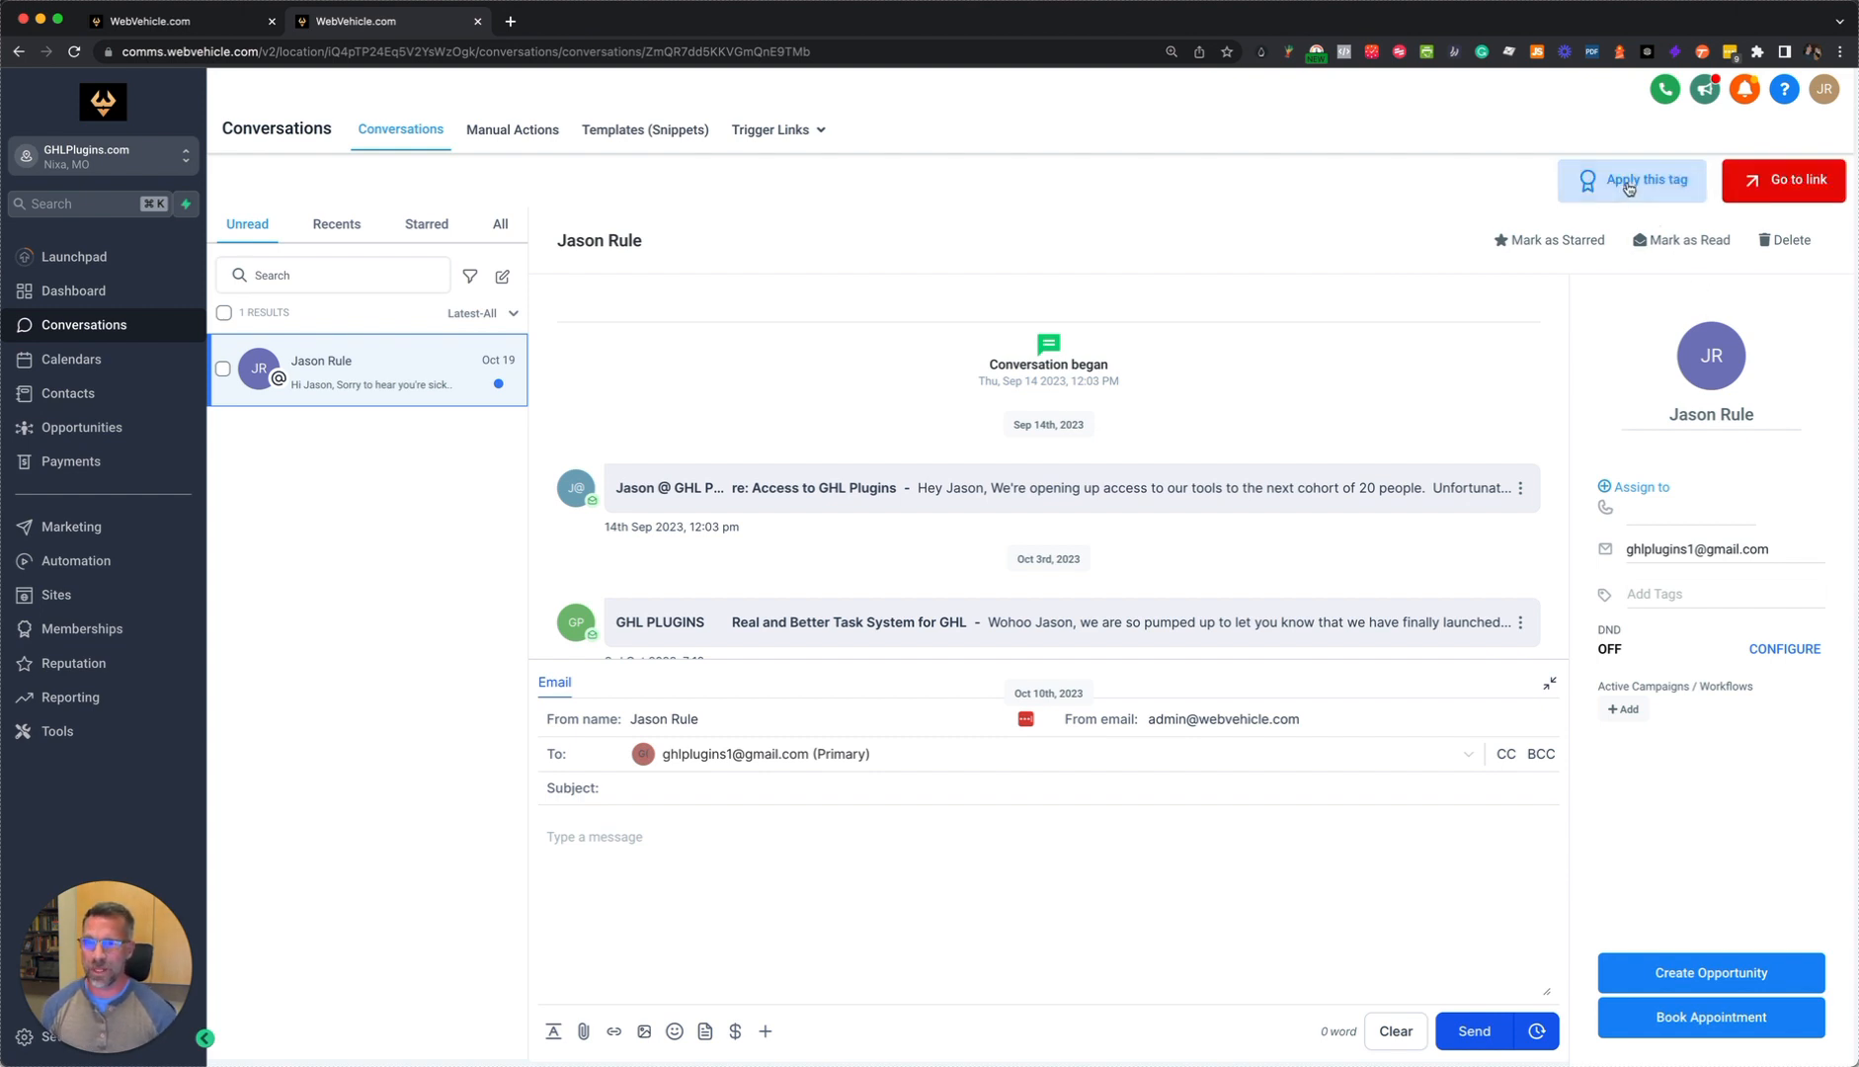
{"action": "left_click", "coordinate": [1632, 180]}
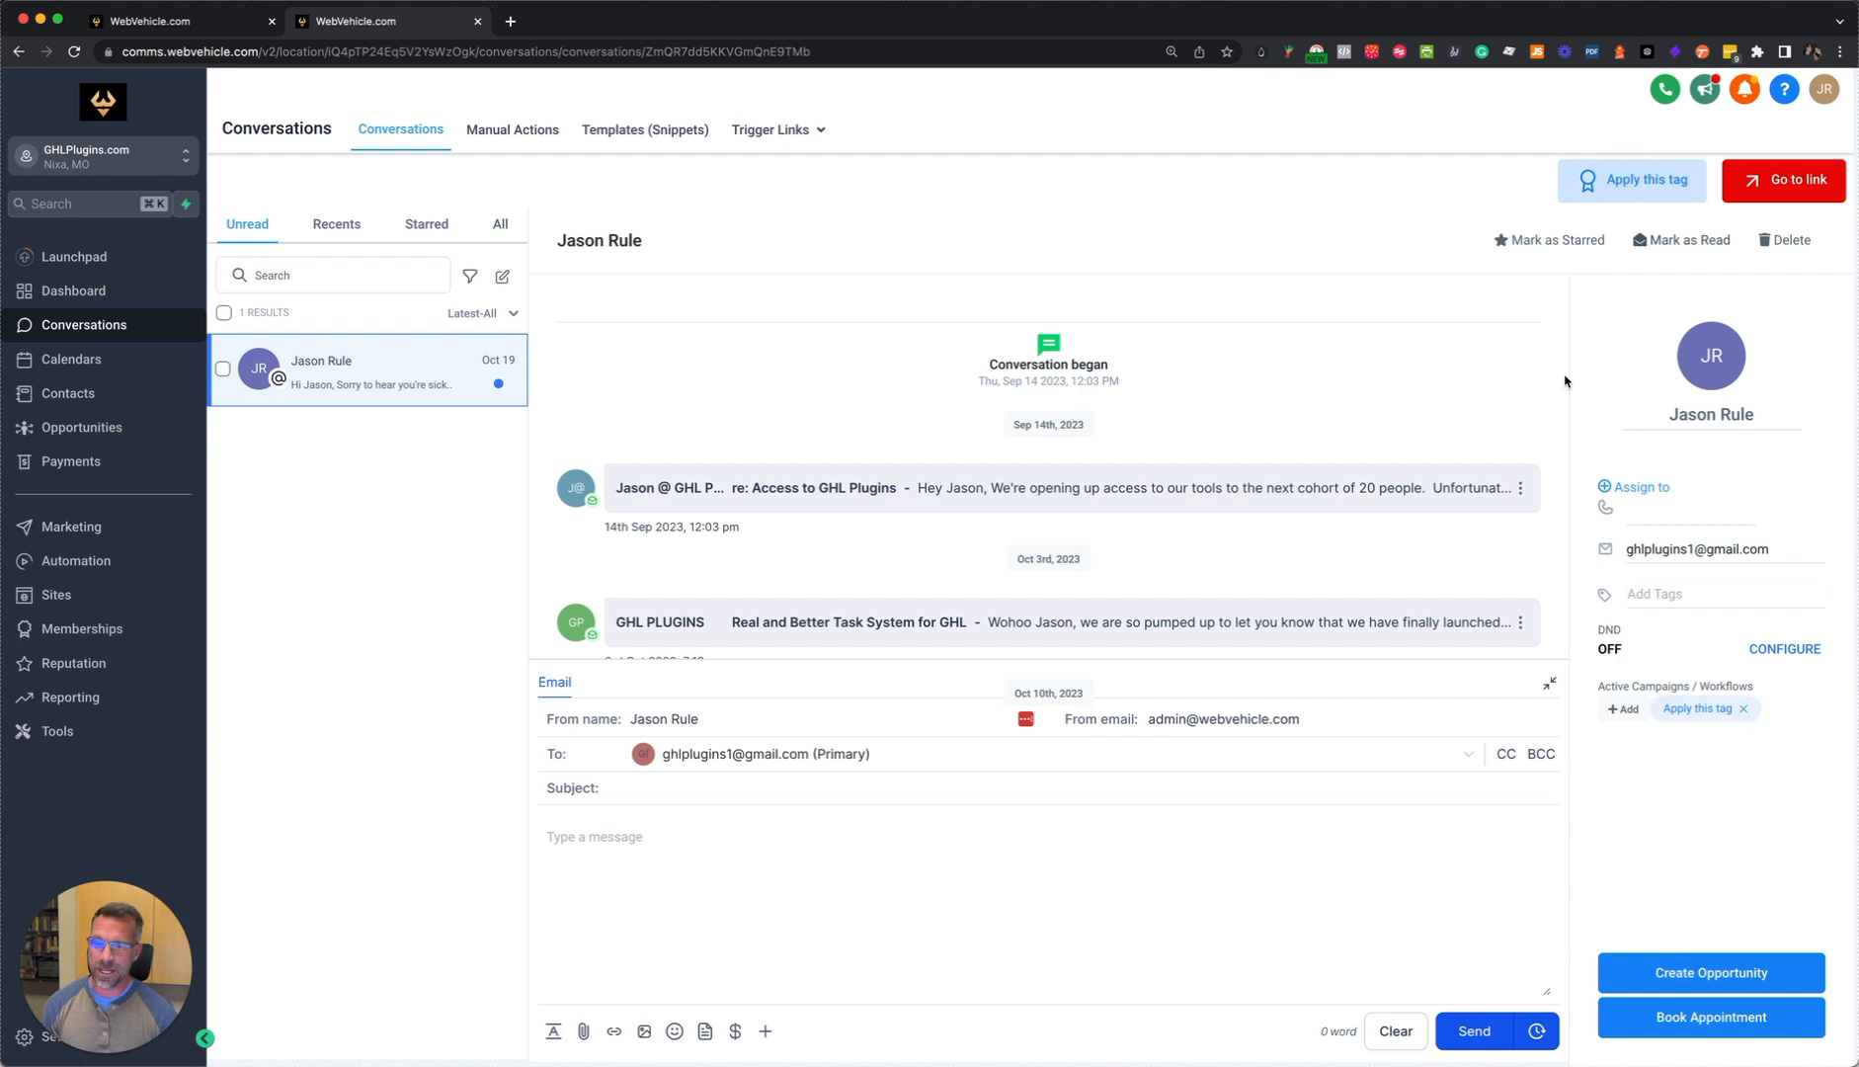
{"action": "mouse_move", "coordinate": [1577, 686]}
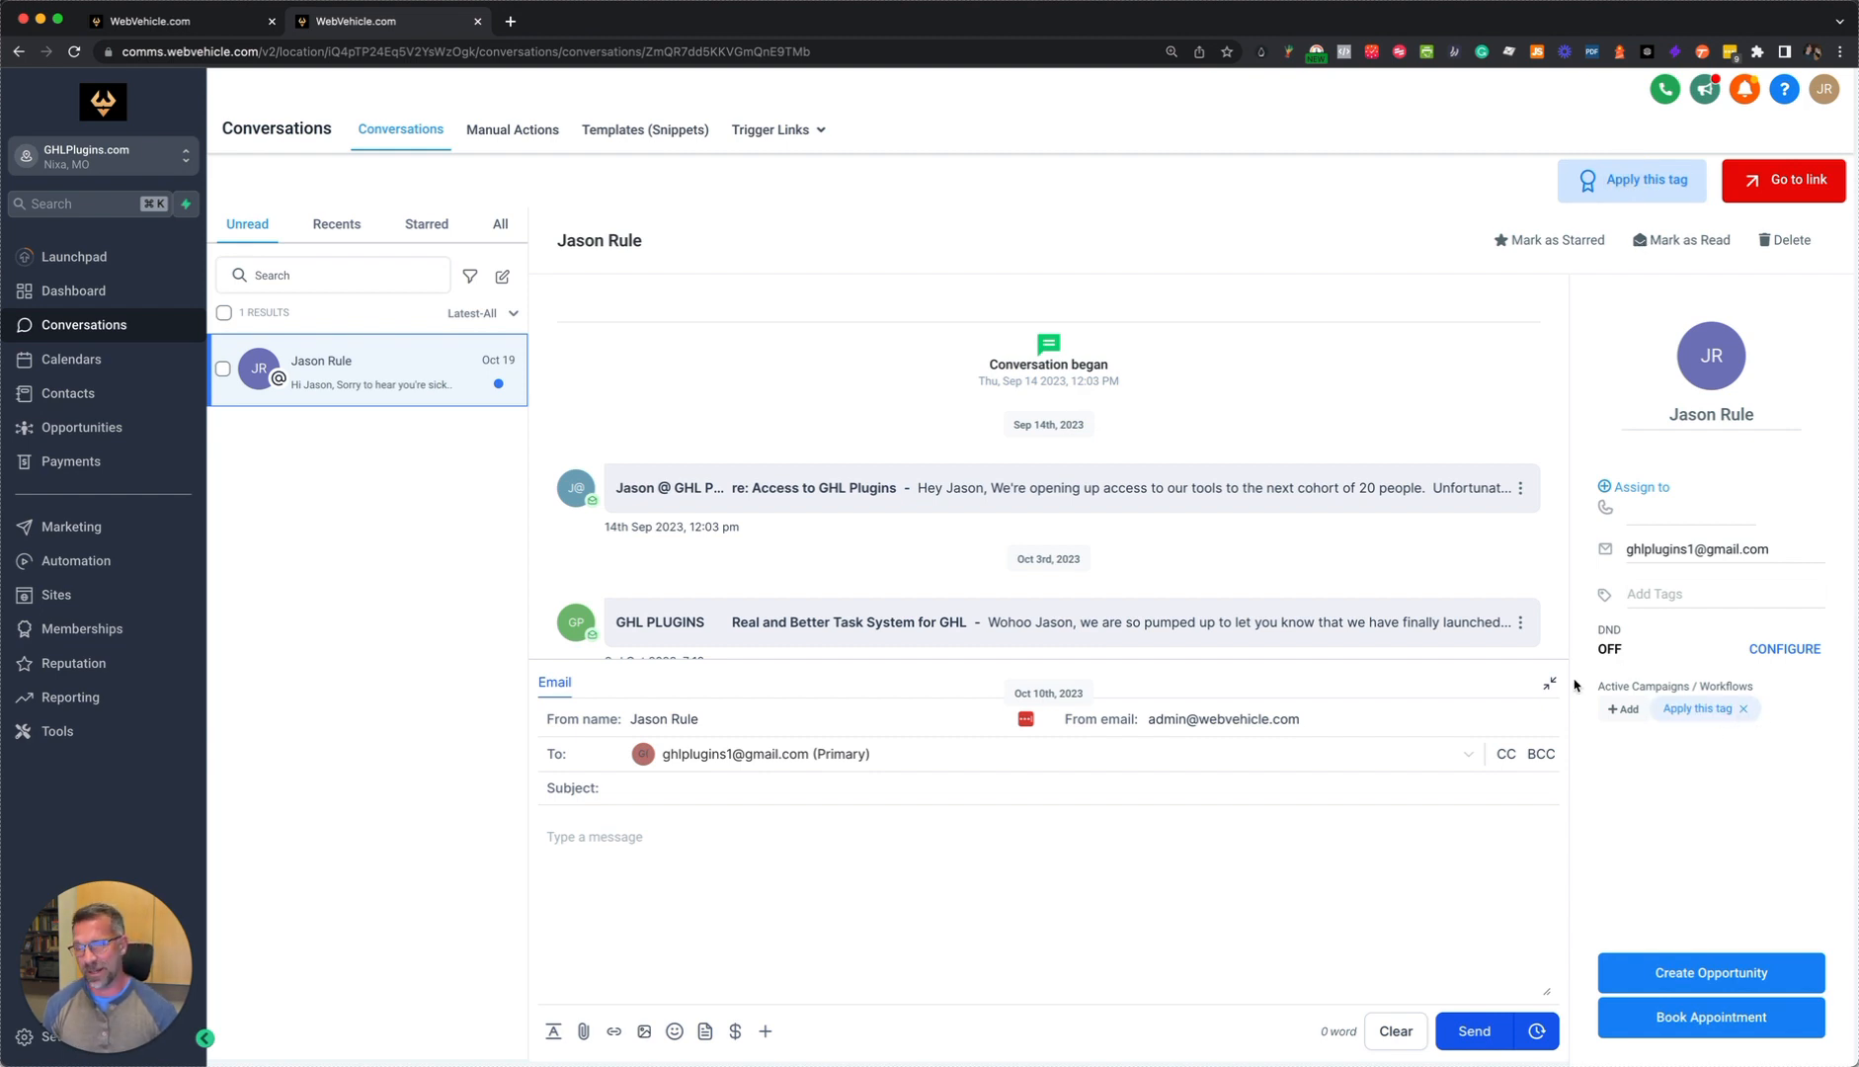
{"action": "mouse_move", "coordinate": [1727, 205]}
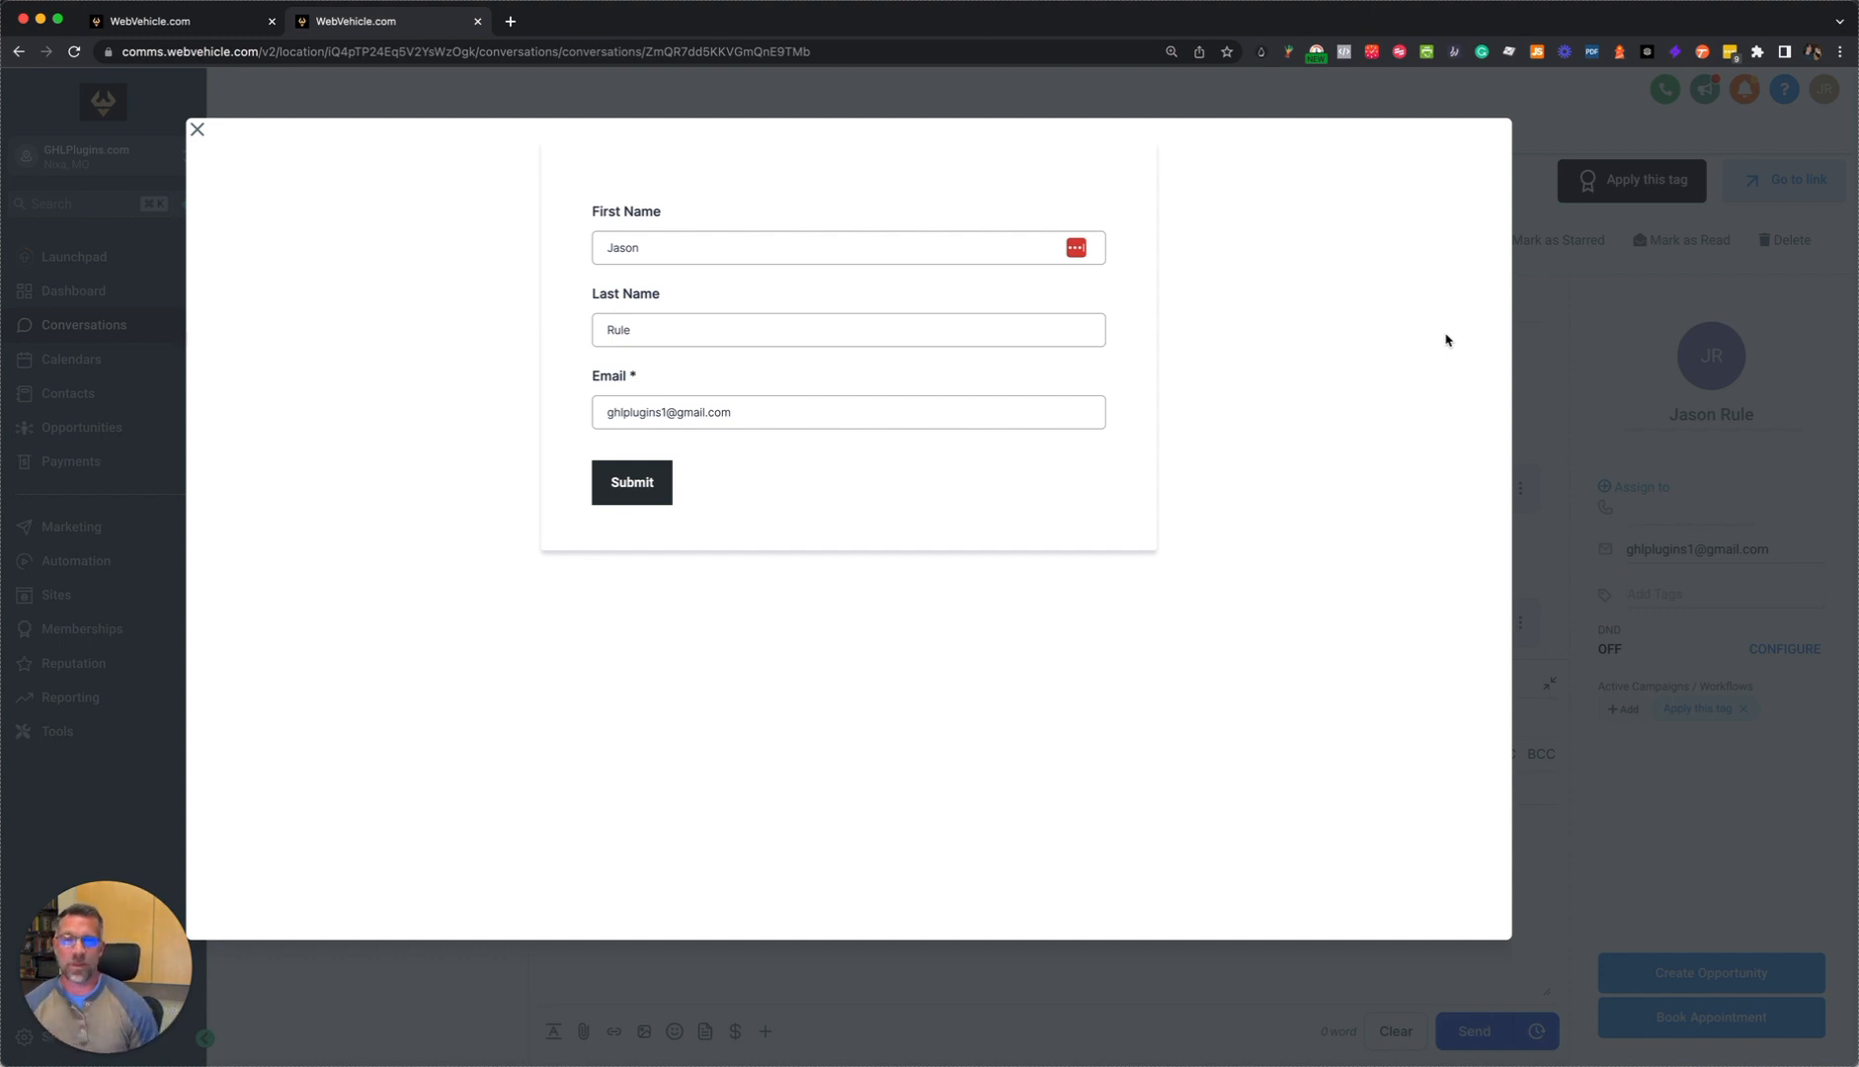
{"action": "mouse_move", "coordinate": [1354, 387]}
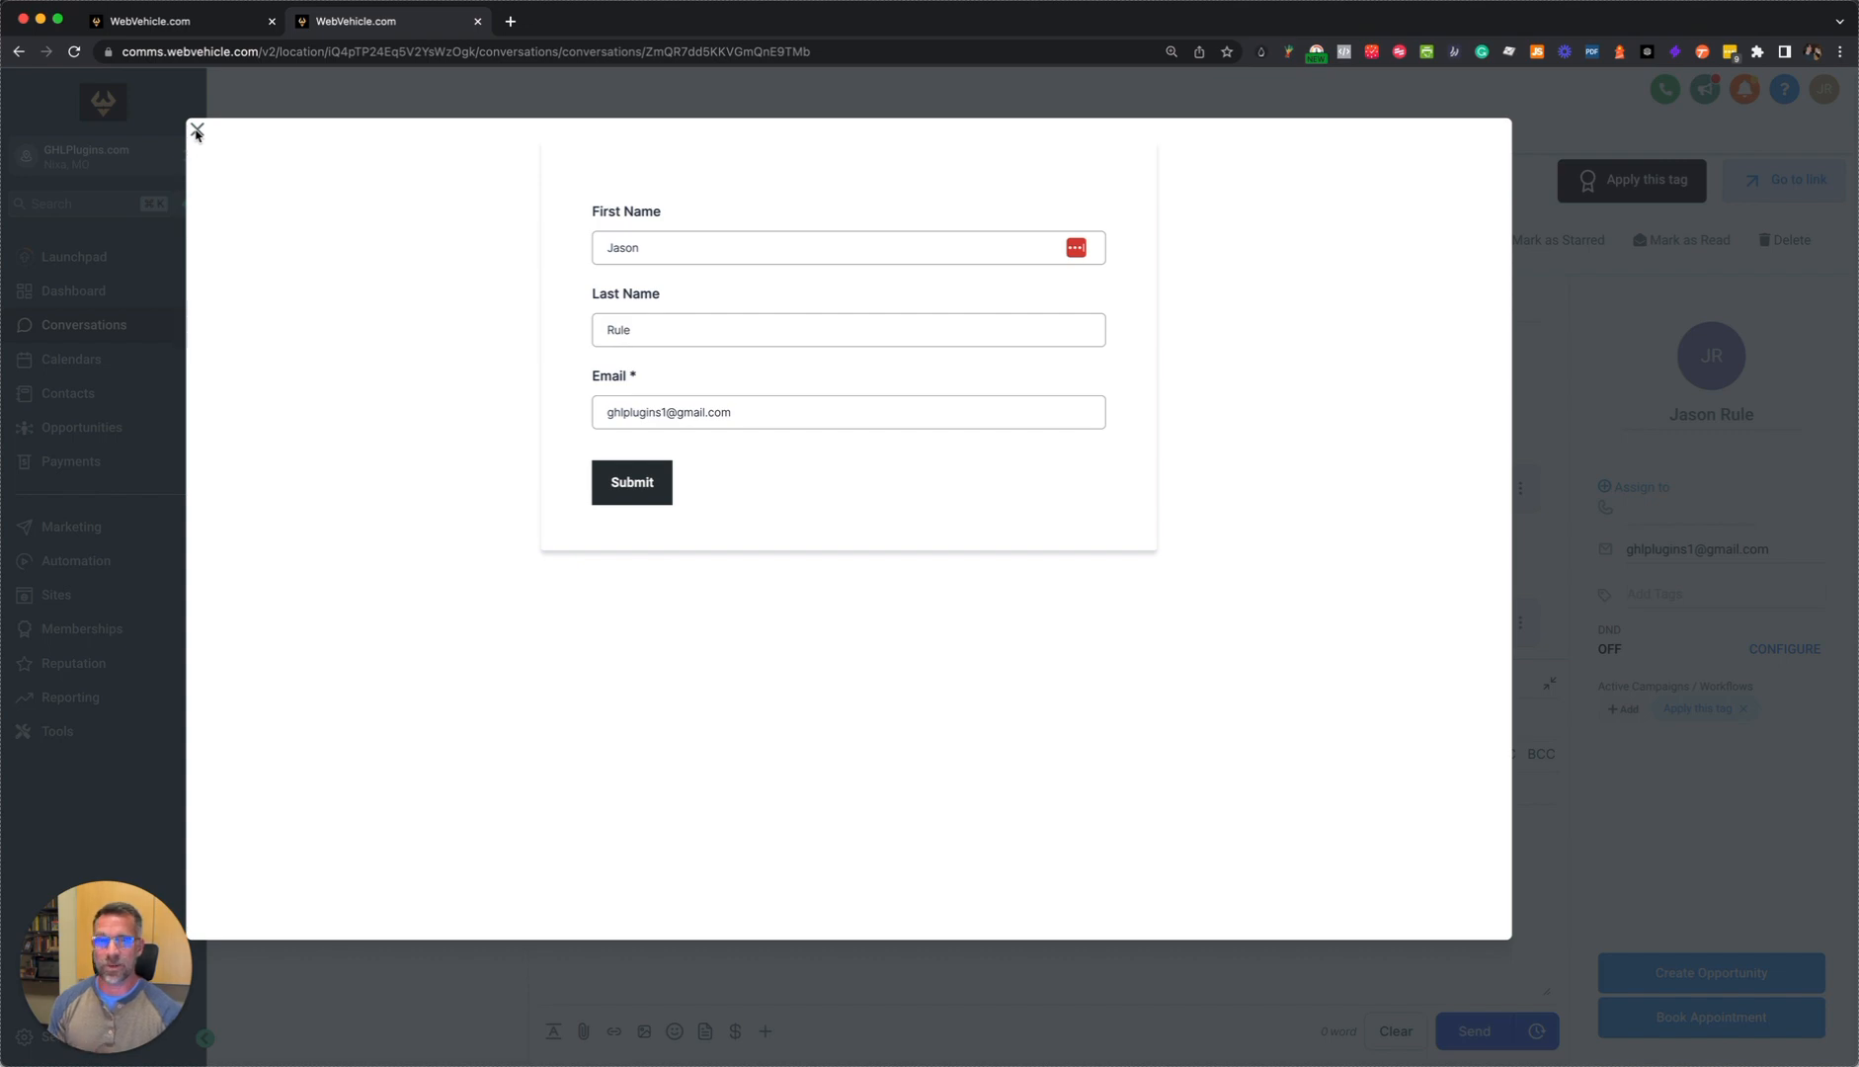
{"action": "left_click", "coordinate": [197, 131]}
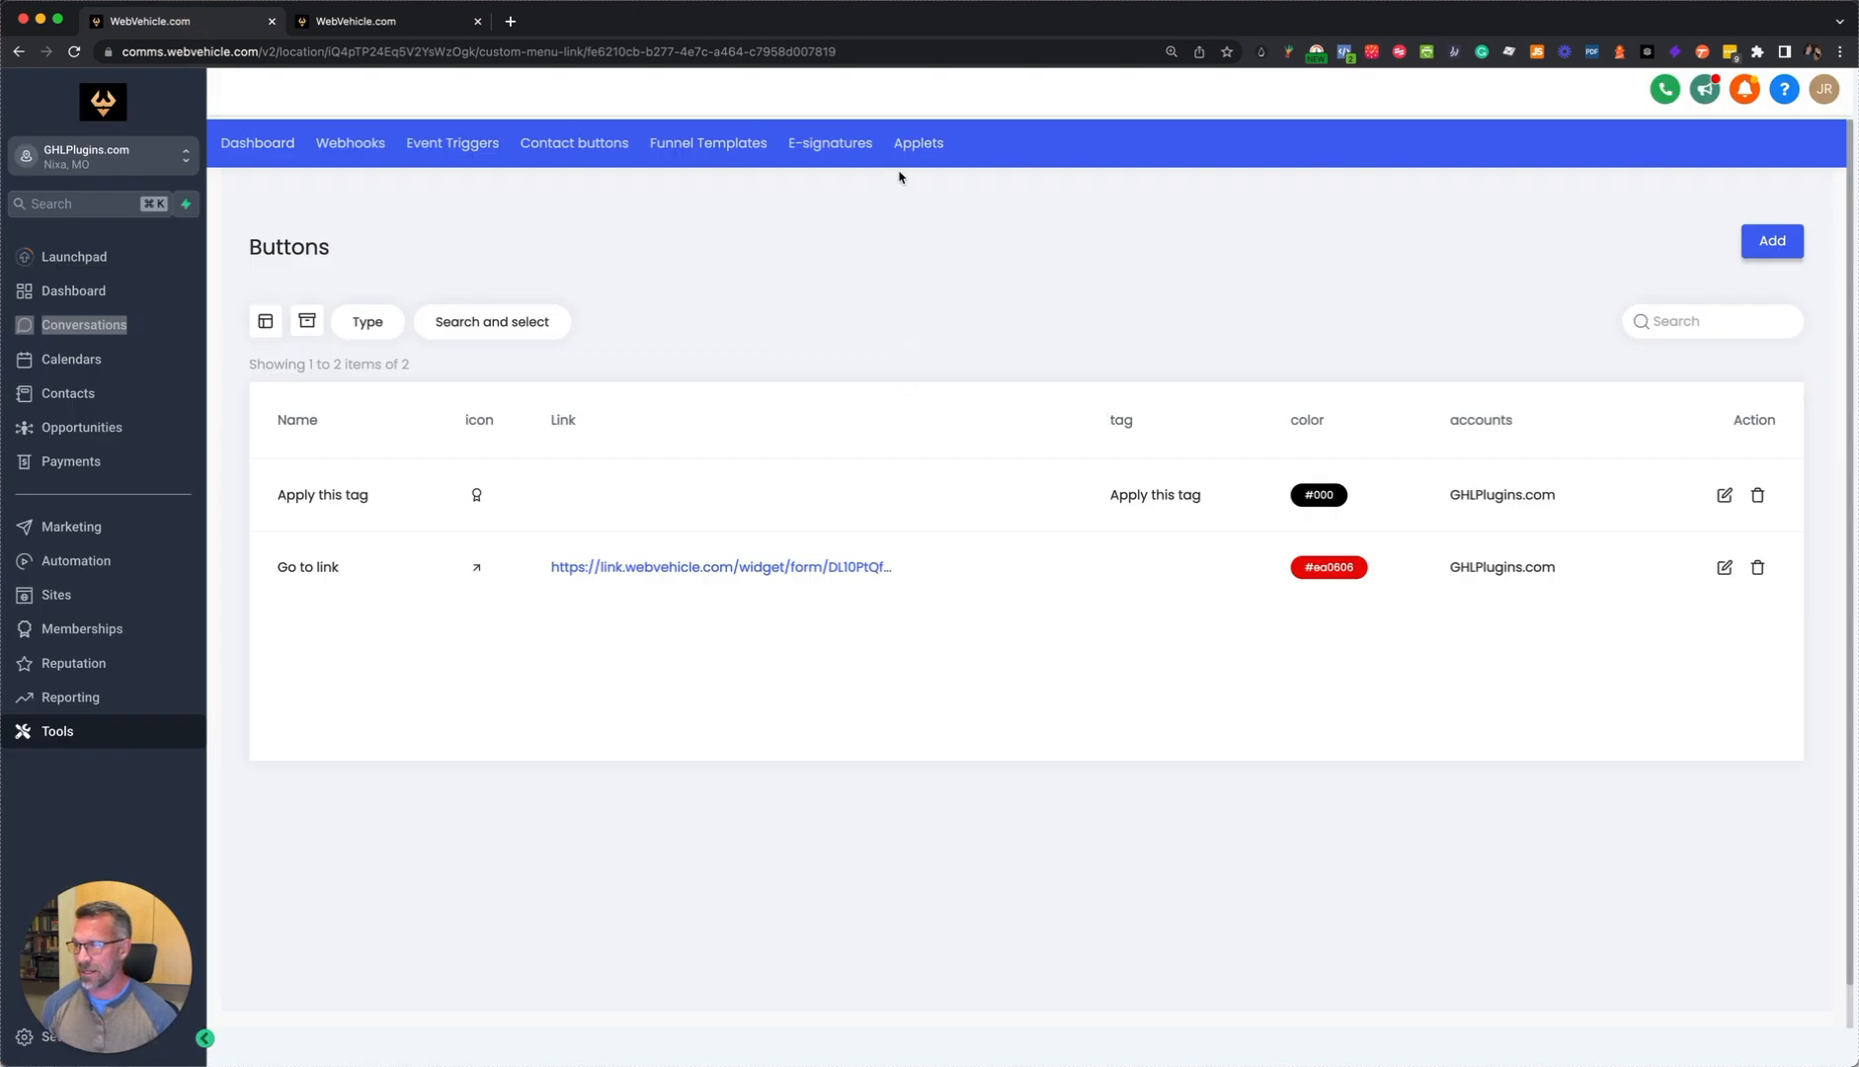
{"action": "mouse_move", "coordinate": [1470, 455]}
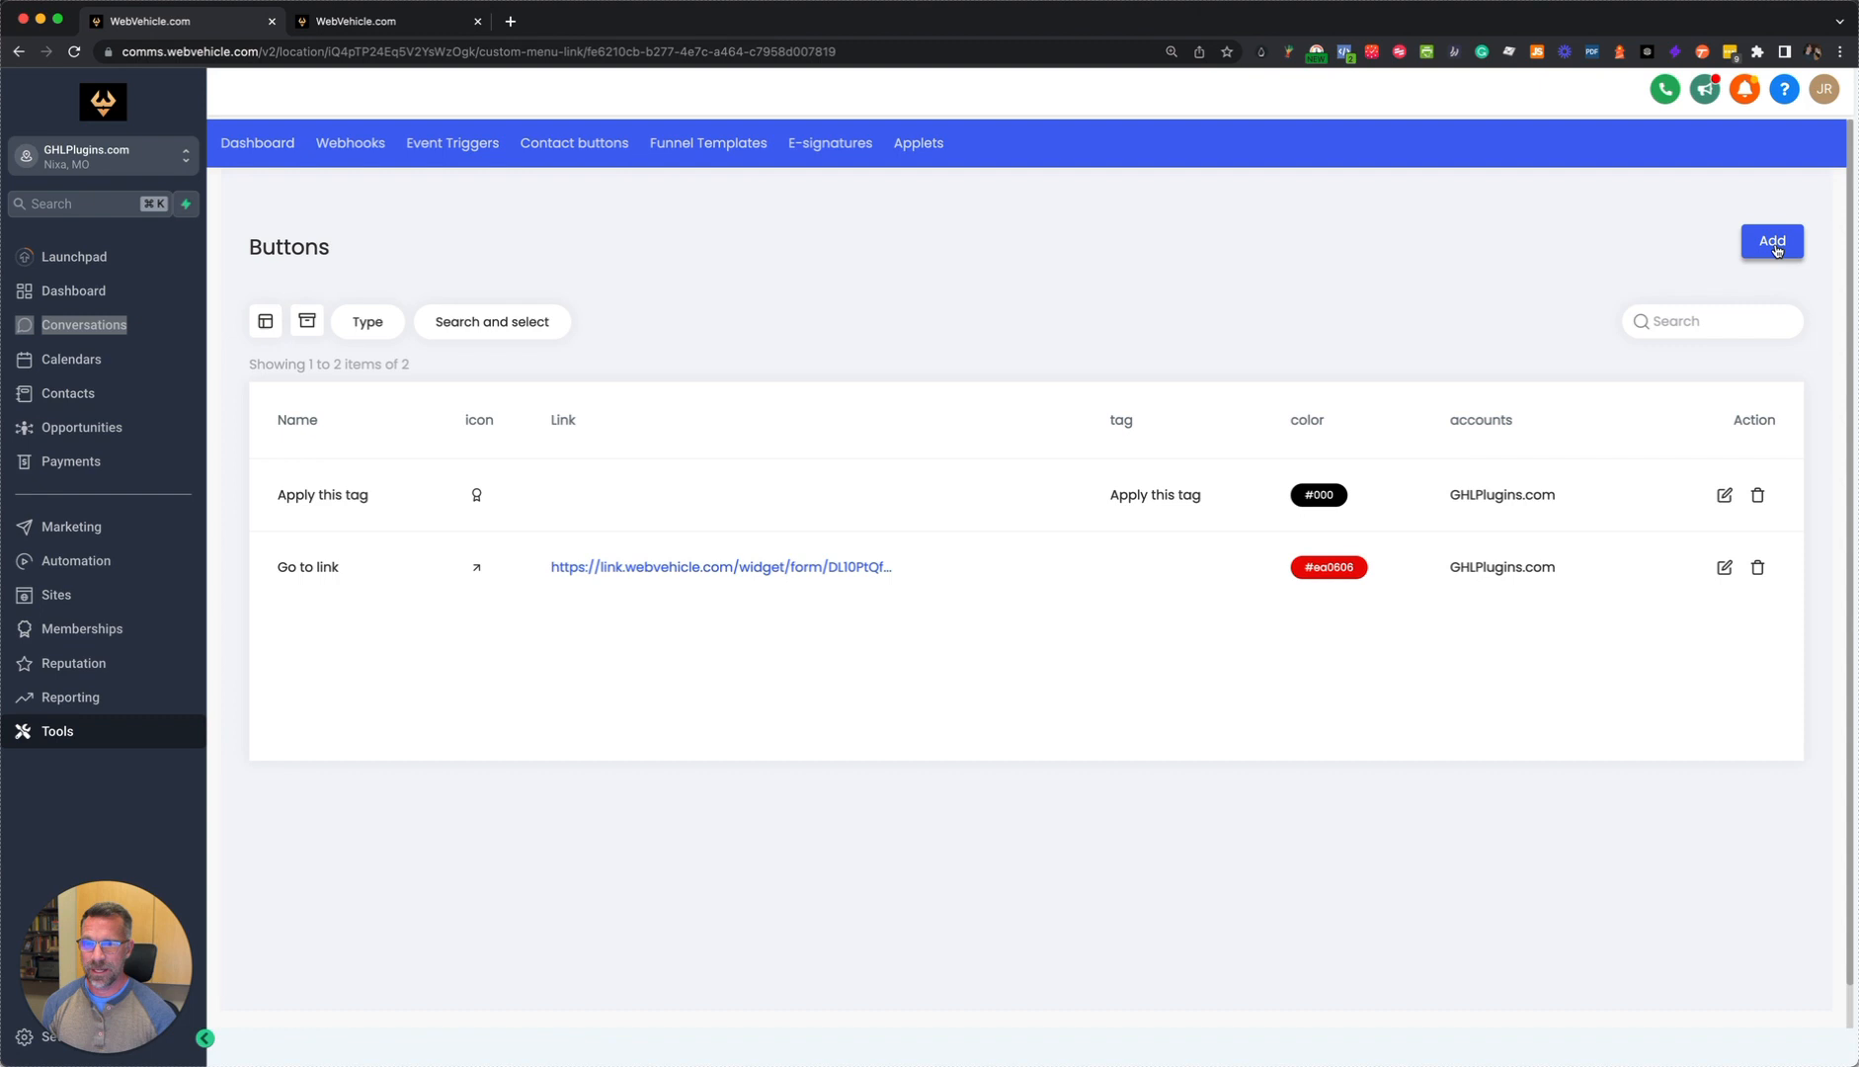
Start a new contact button from the Contact buttons list
{"action": "left_click", "coordinate": [1773, 241]}
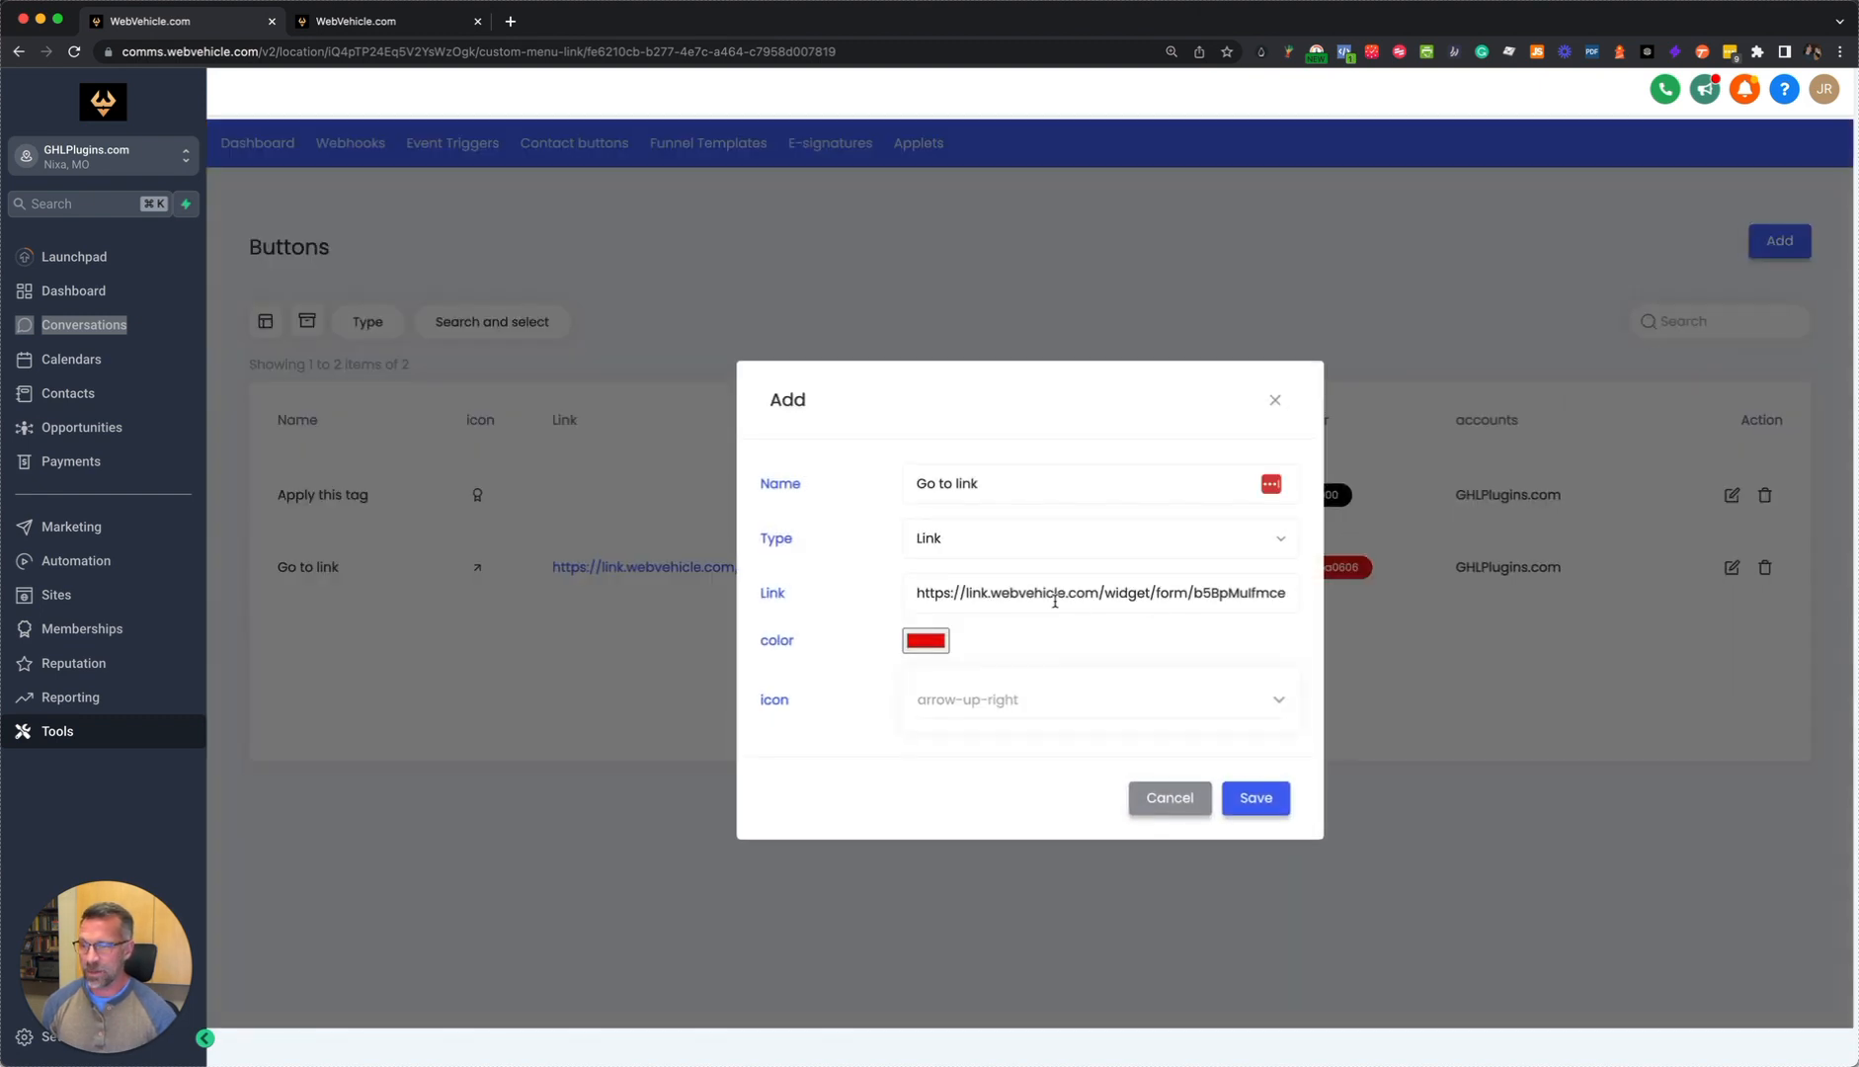
Make the button a Tag type applying 'New tag' with a dark color
{"action": "left_click", "coordinate": [1099, 537]}
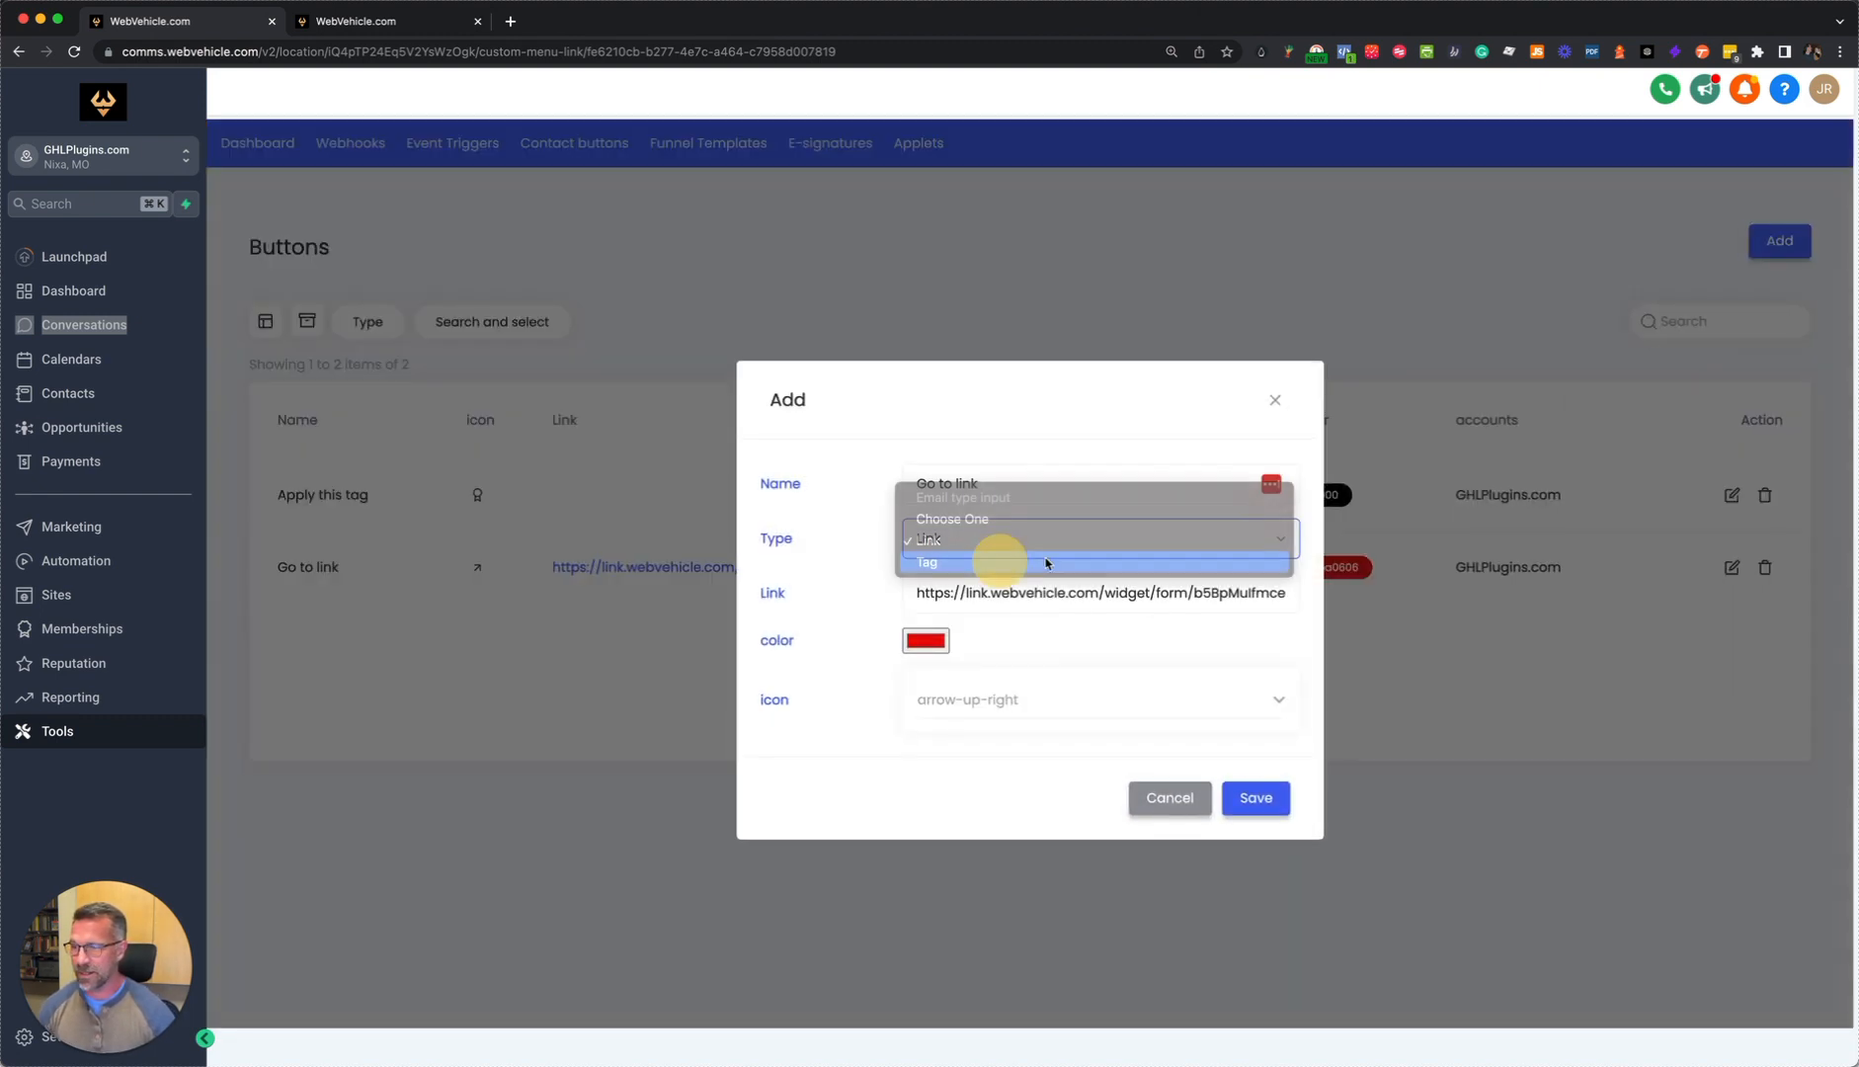
{"action": "left_click", "coordinate": [928, 561]}
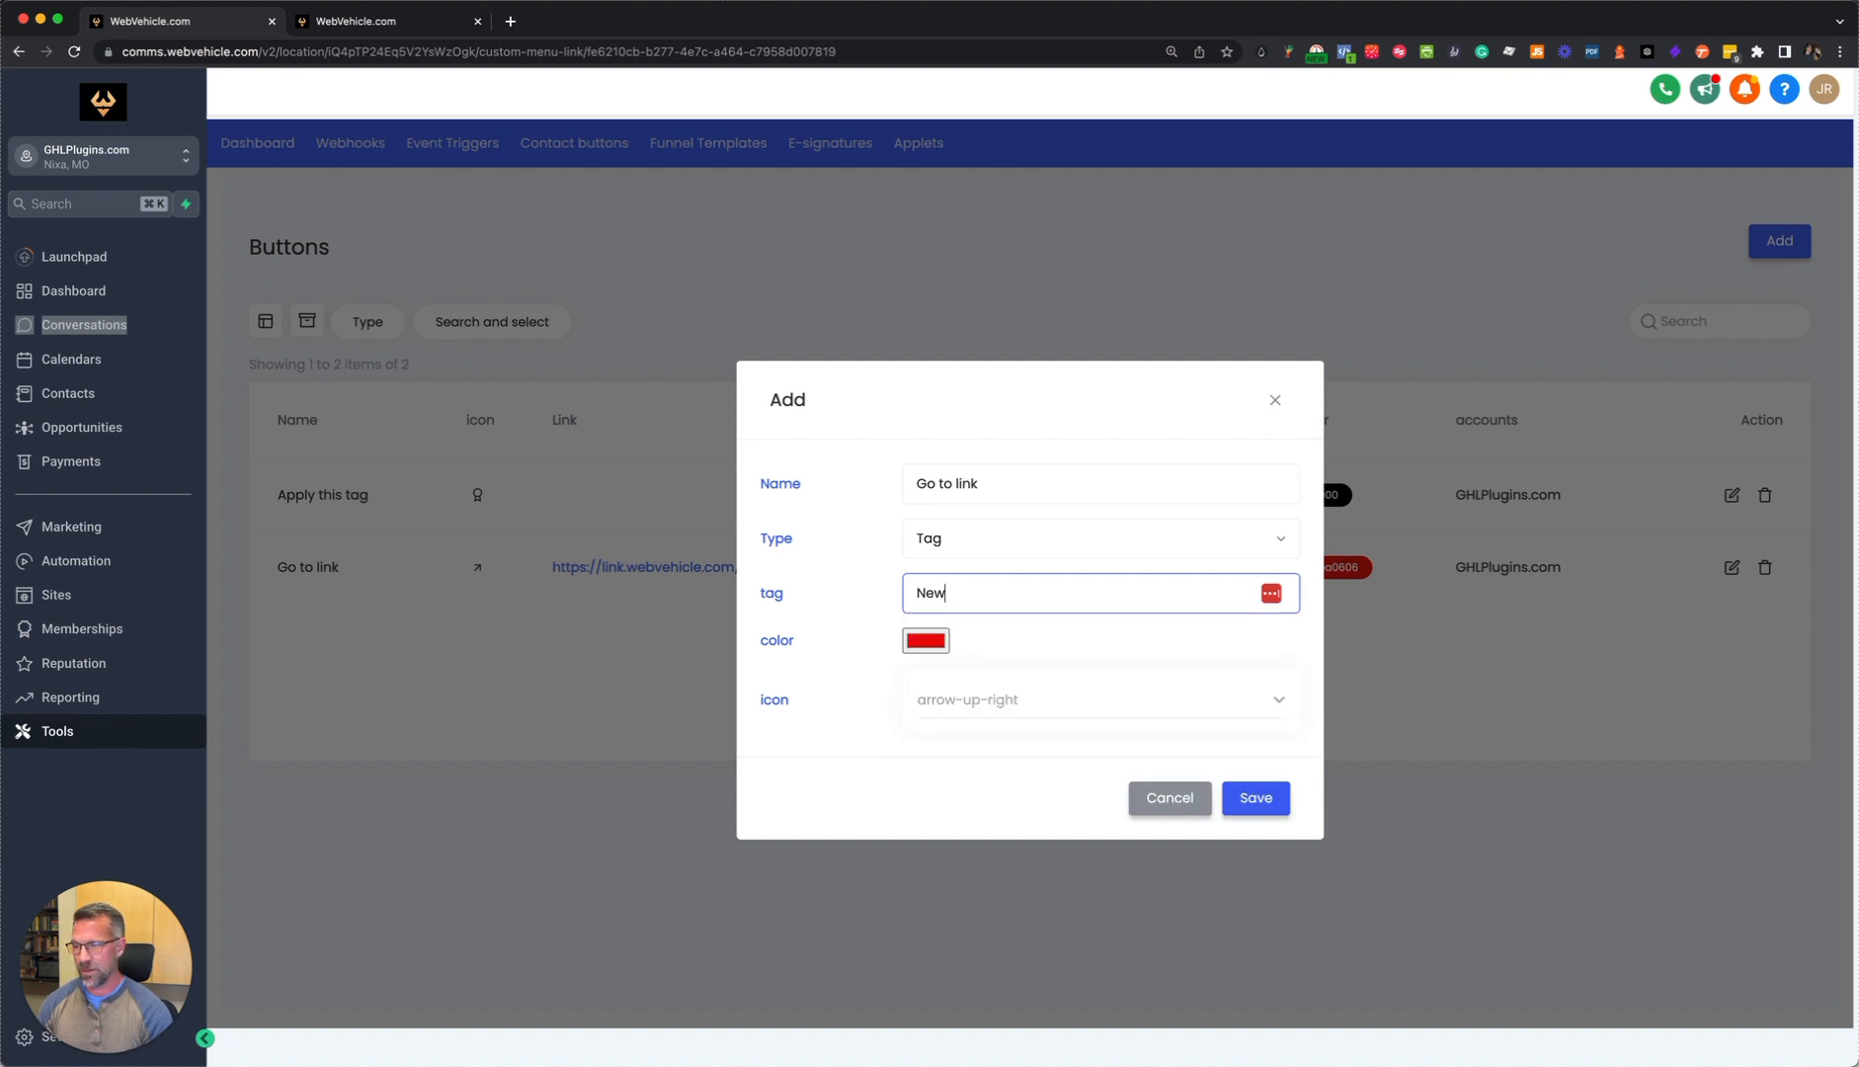
{"action": "left_click", "coordinate": [924, 641]}
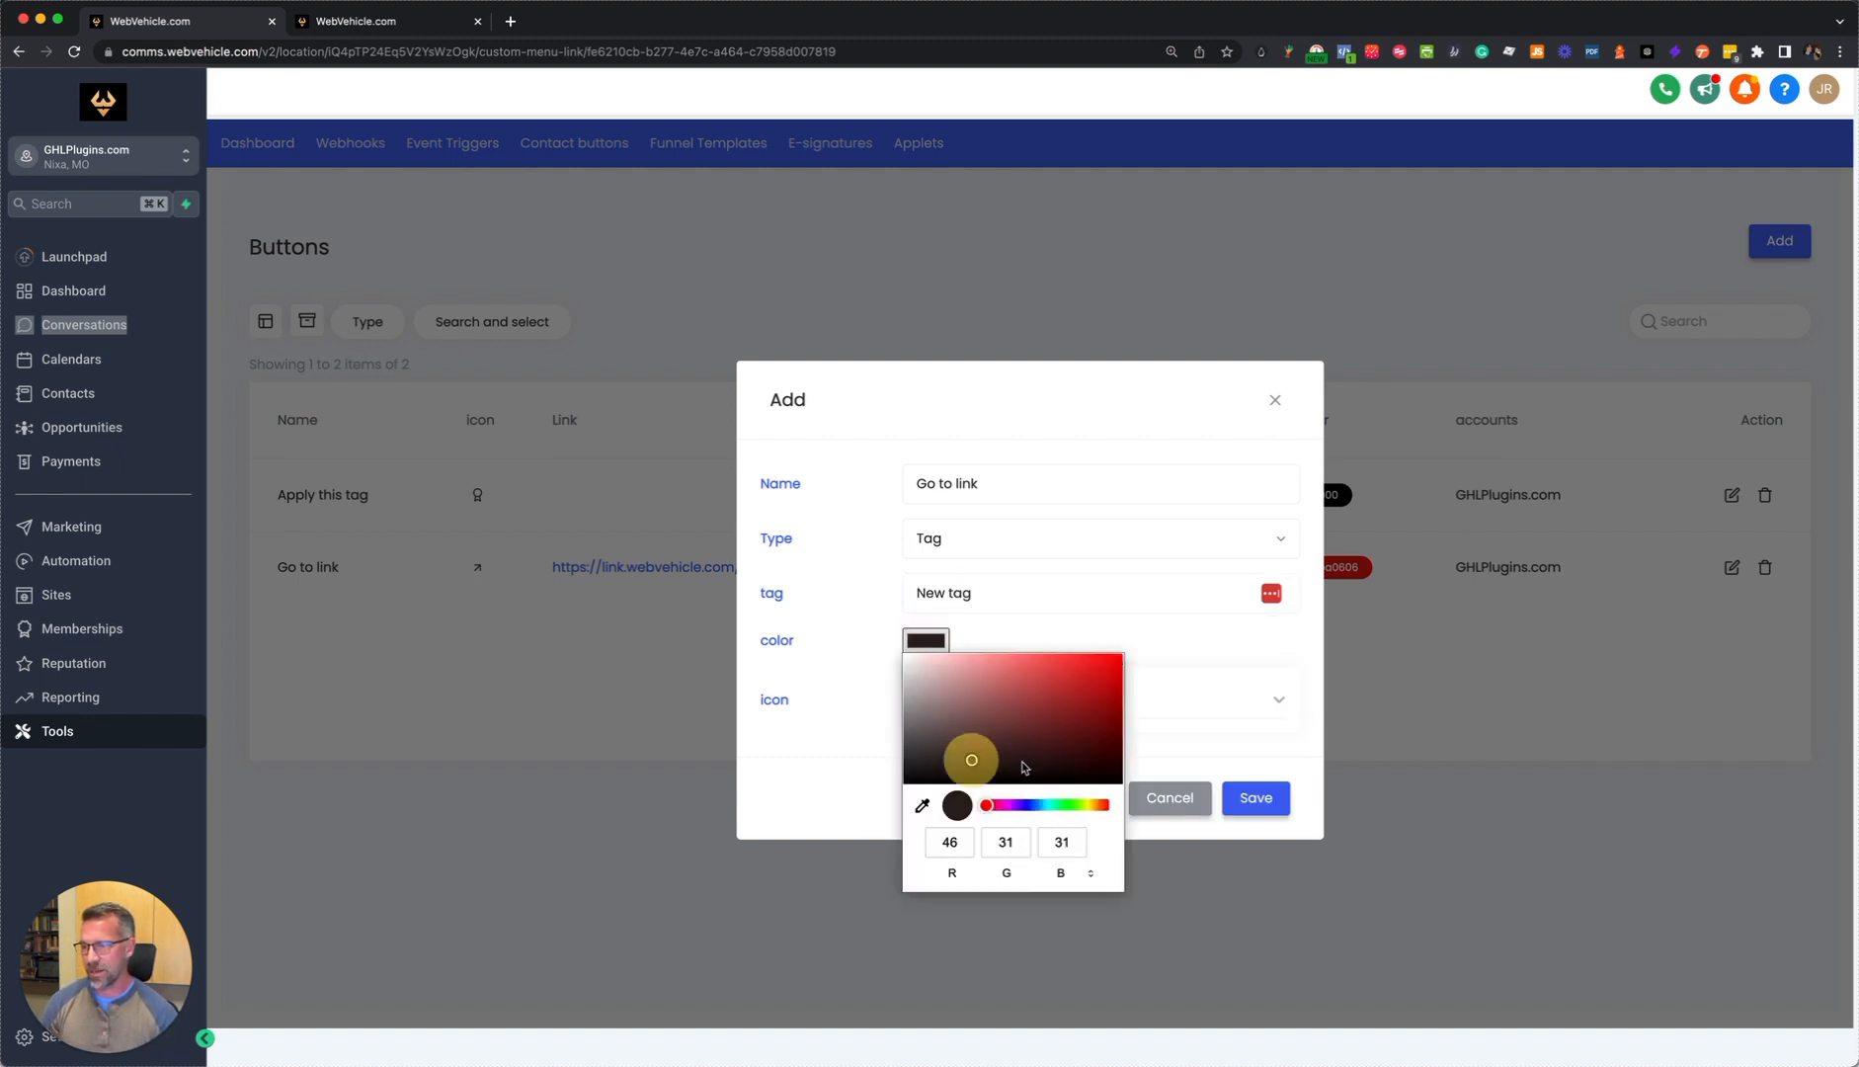
{"action": "left_click", "coordinate": [1193, 676]}
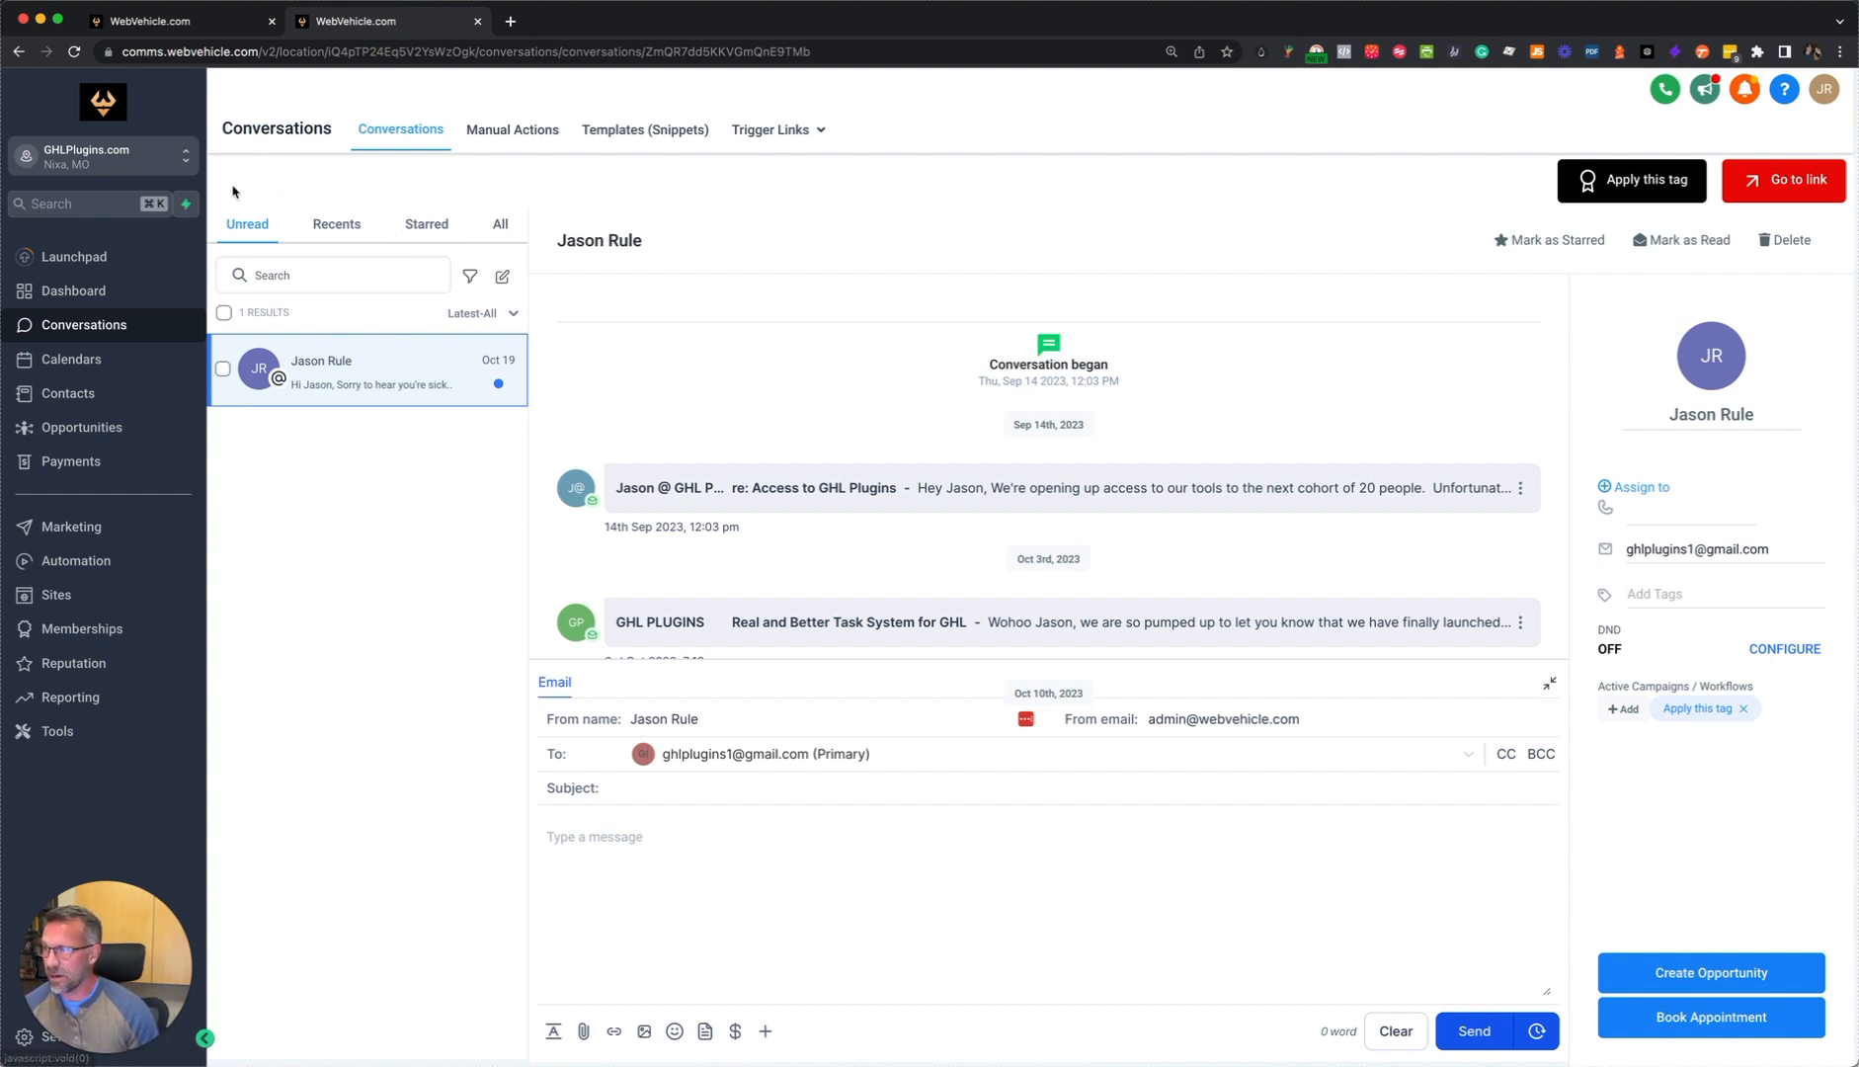
{"action": "mouse_move", "coordinate": [1703, 360]}
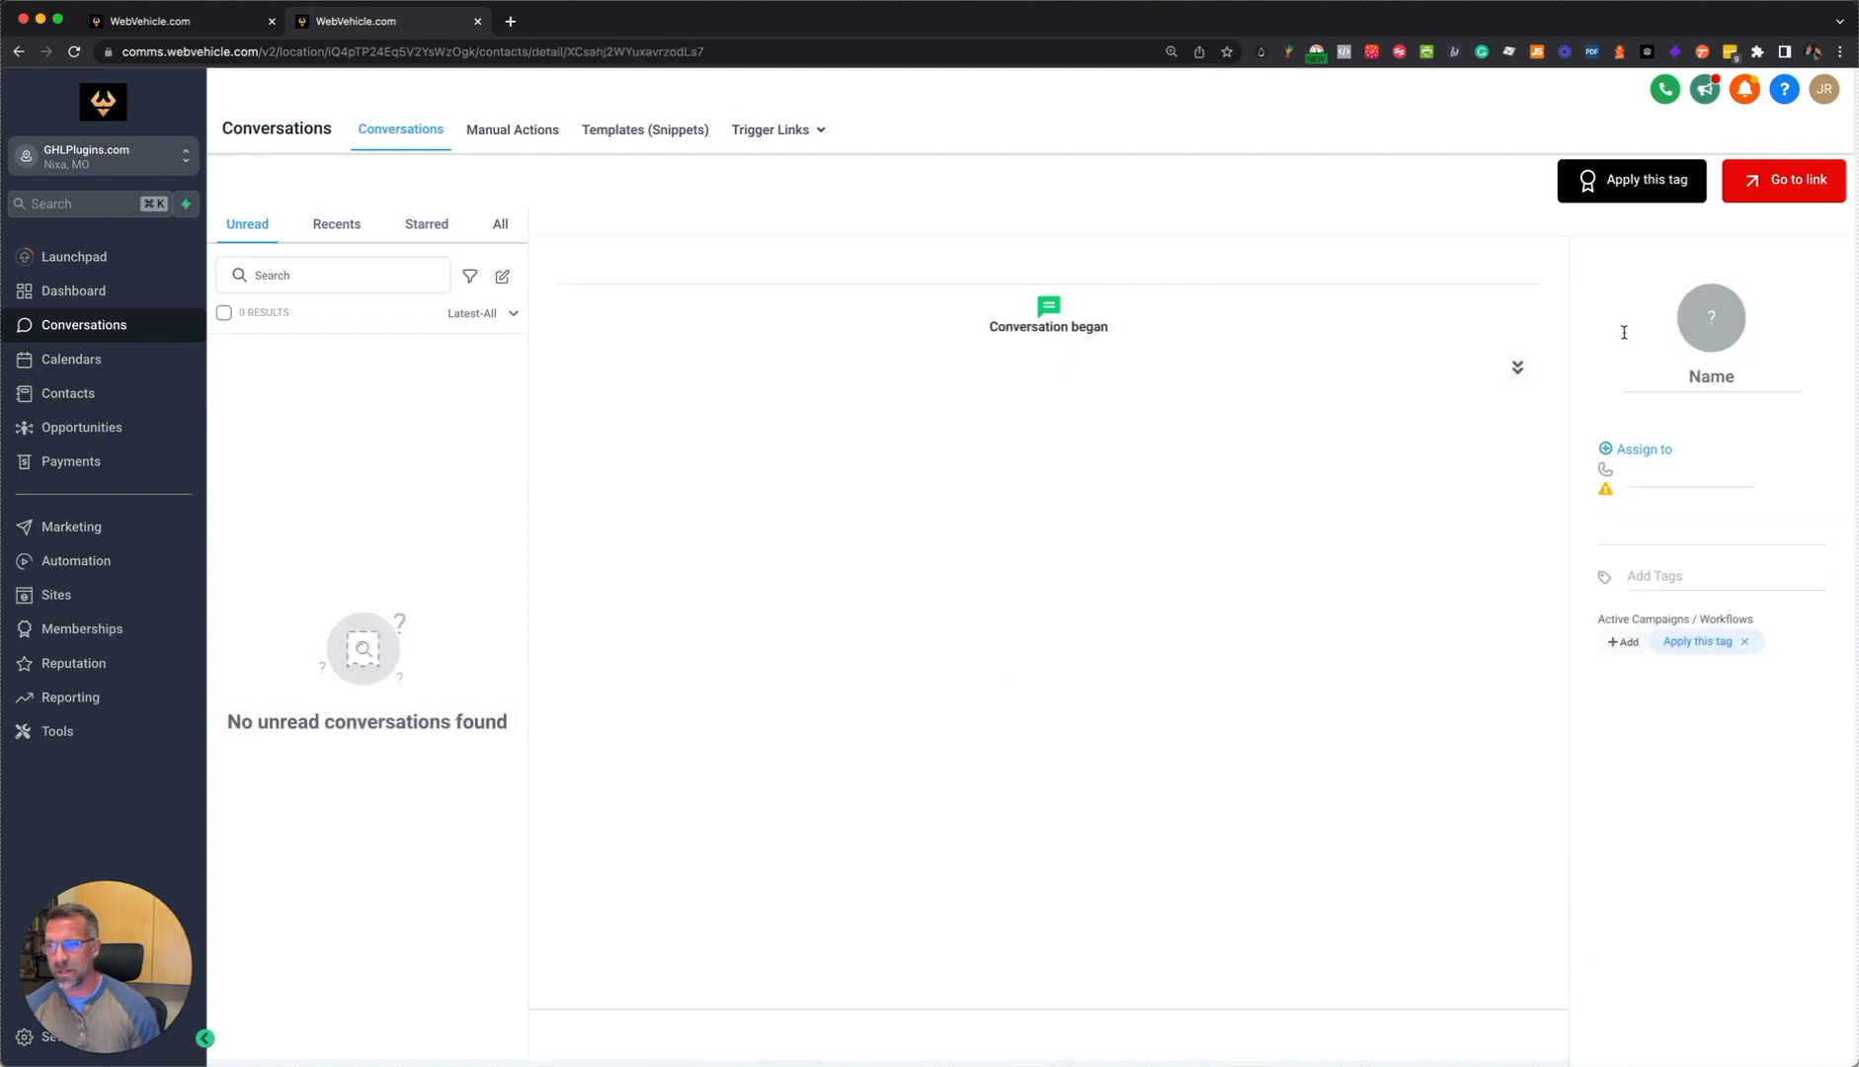
{"action": "left_click", "coordinate": [67, 393]}
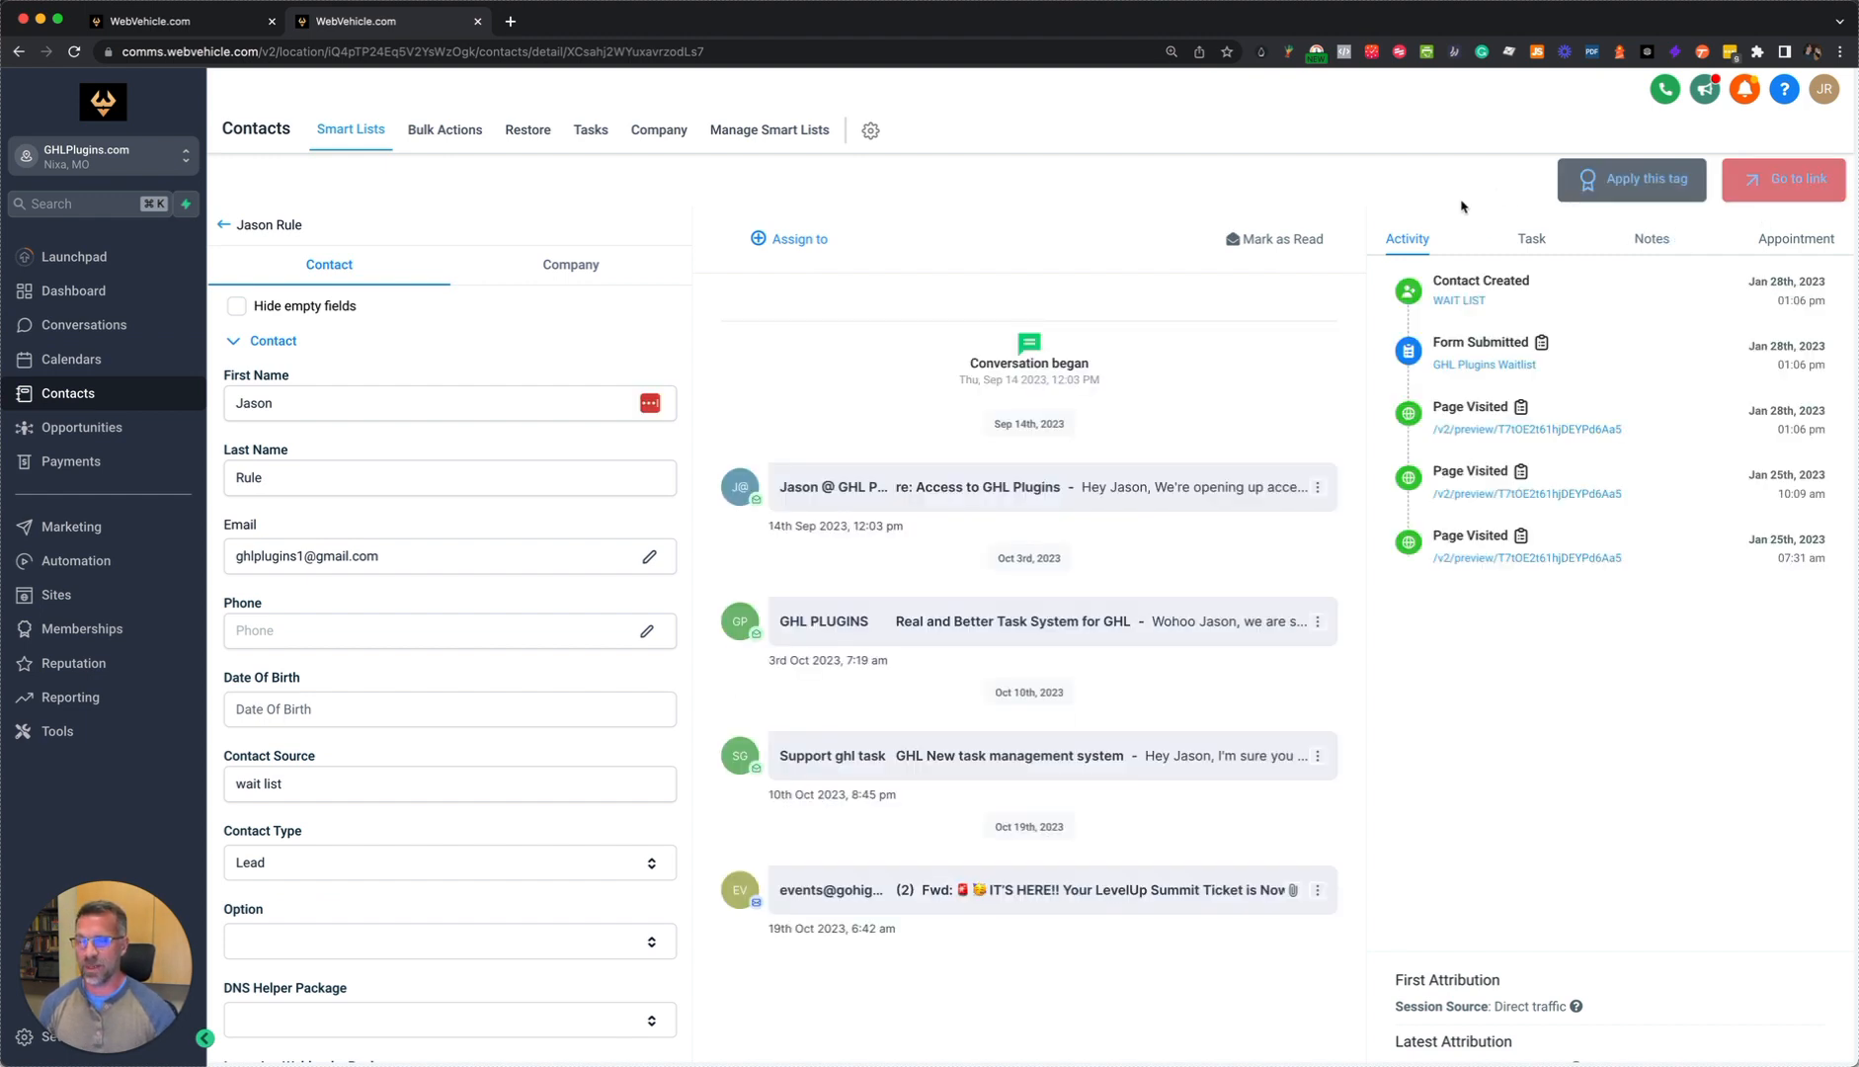
{"action": "mouse_move", "coordinate": [1768, 172]}
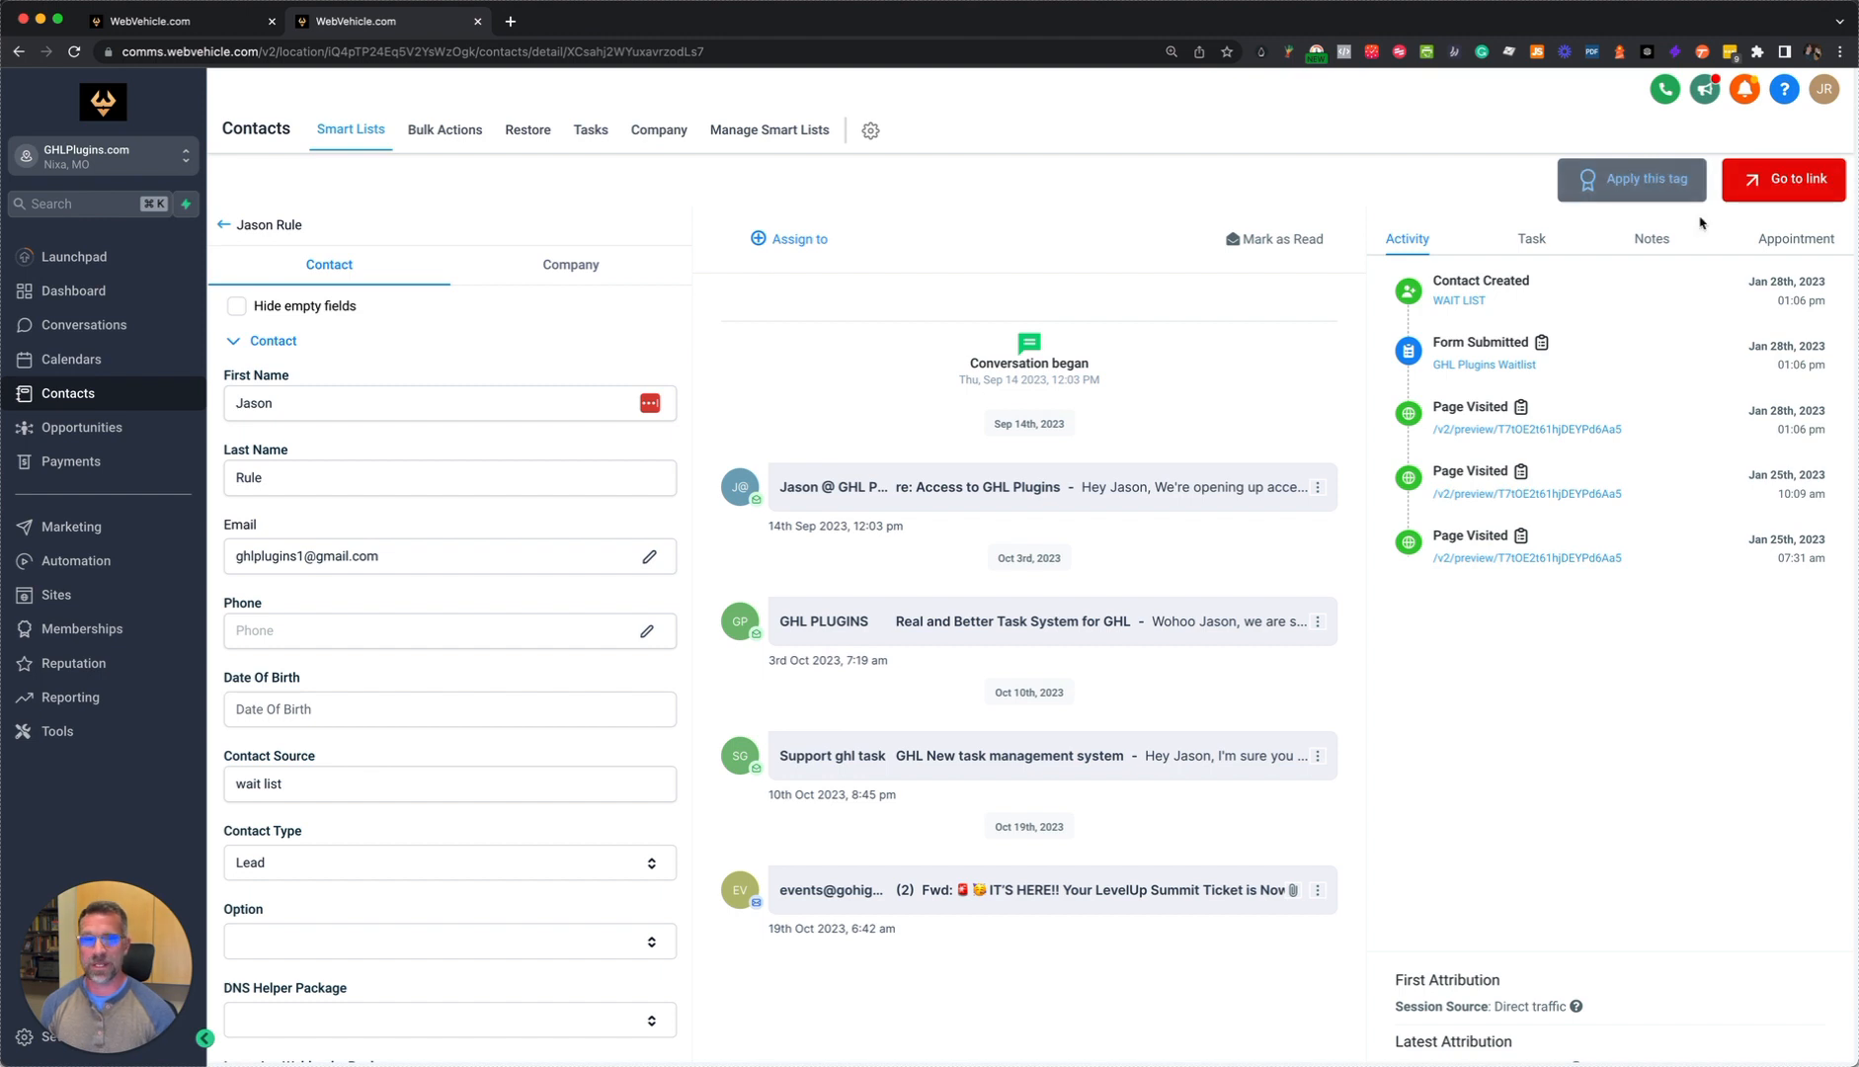
{"action": "mouse_move", "coordinate": [1650, 239]}
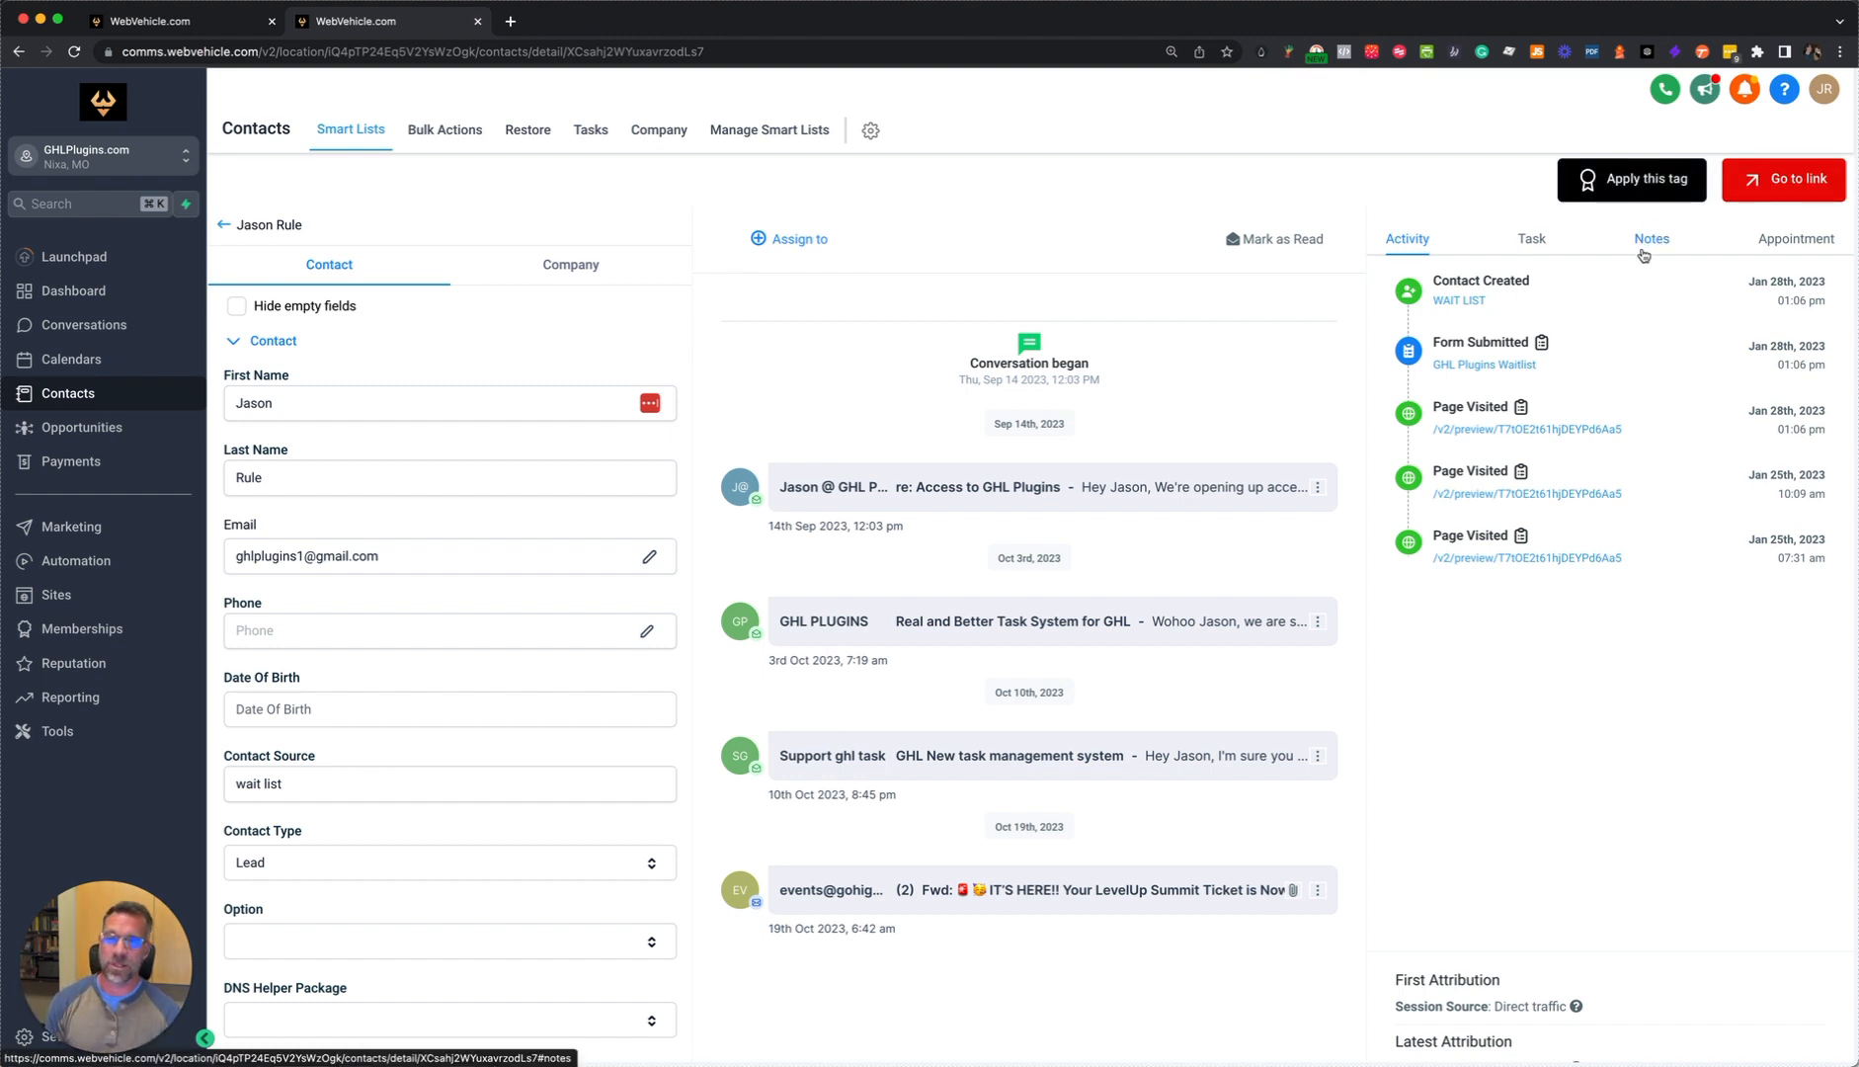